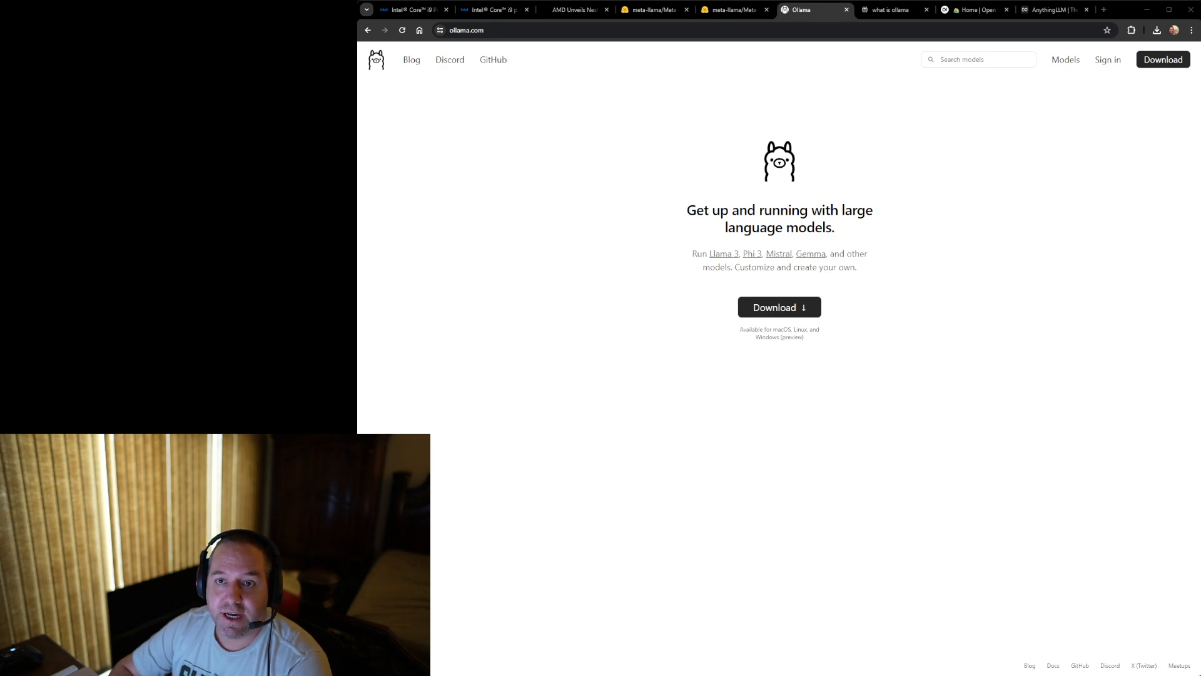
- Open the Intel Core i9-14900KS specifications and confirm the page has no NPU mentions
click(411, 10)
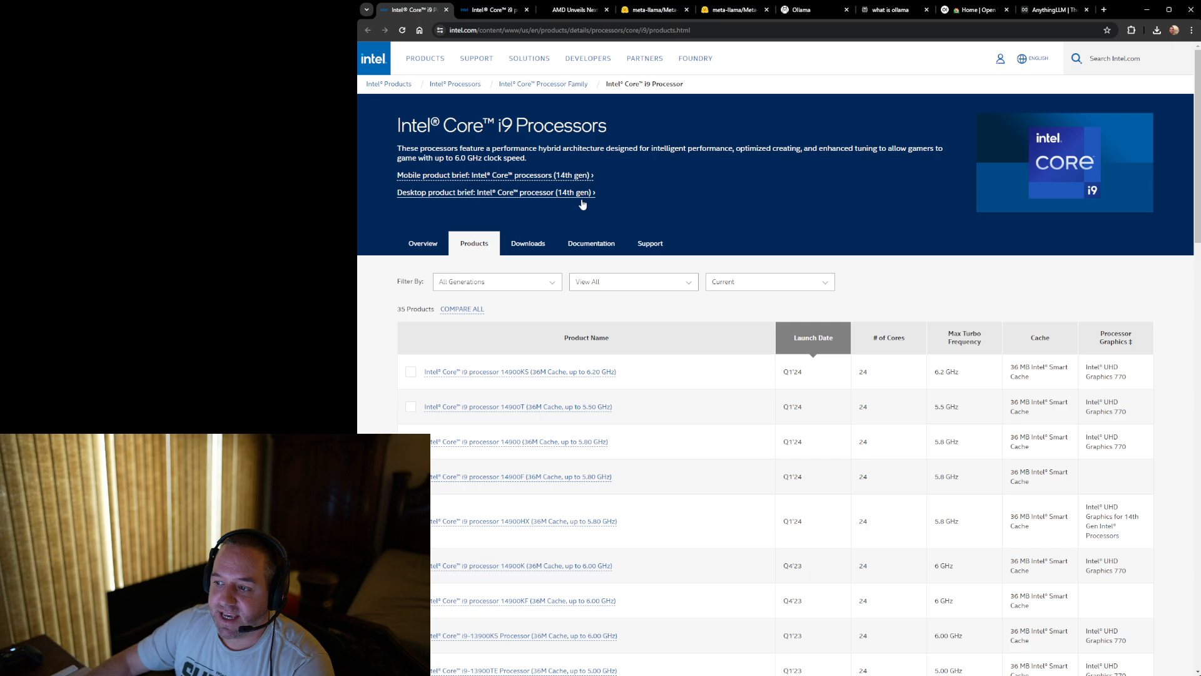
mouse_move(502, 376)
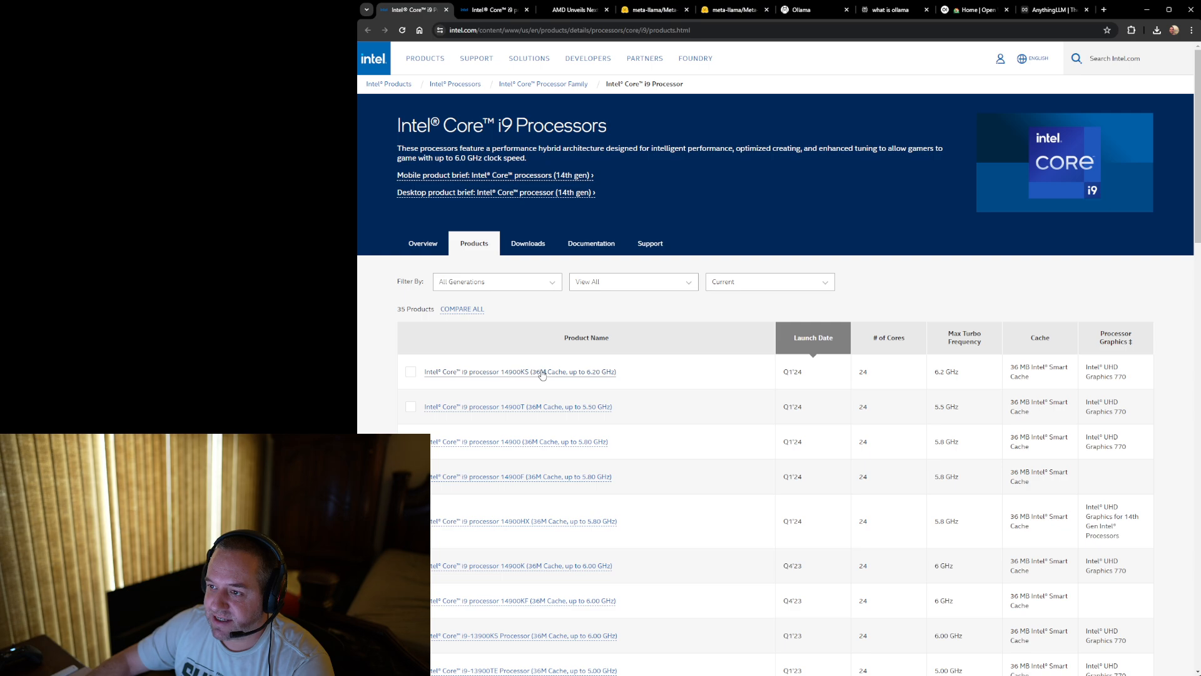
click(520, 371)
text(NPU)
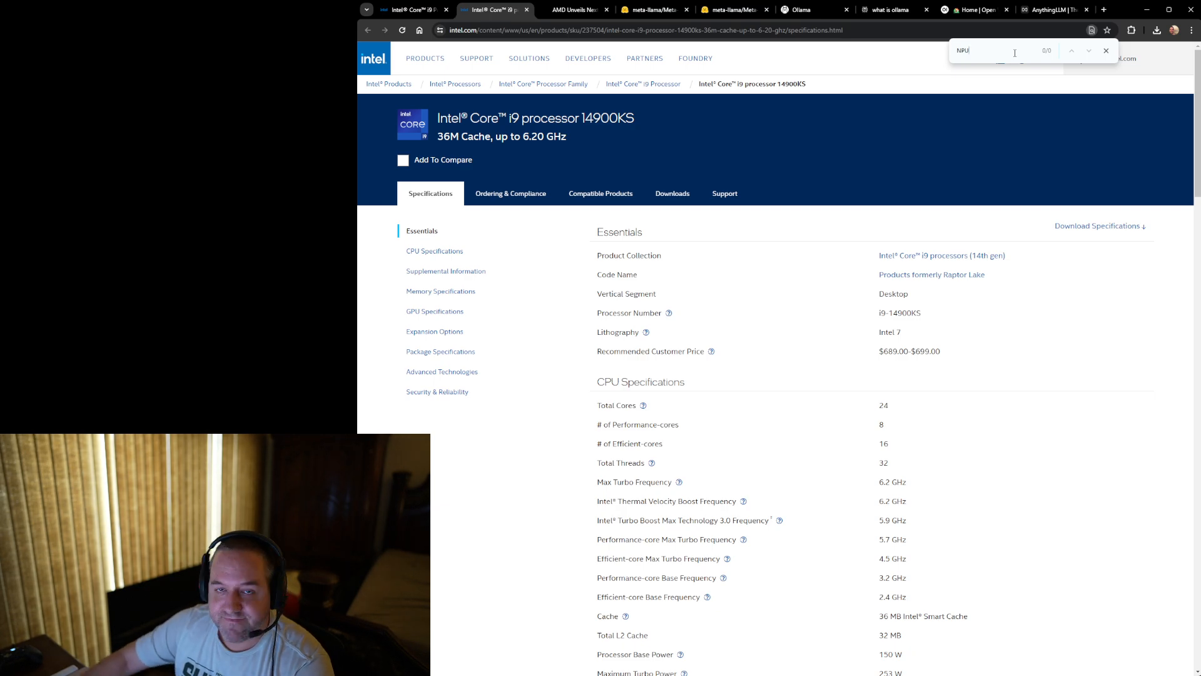
click(576, 10)
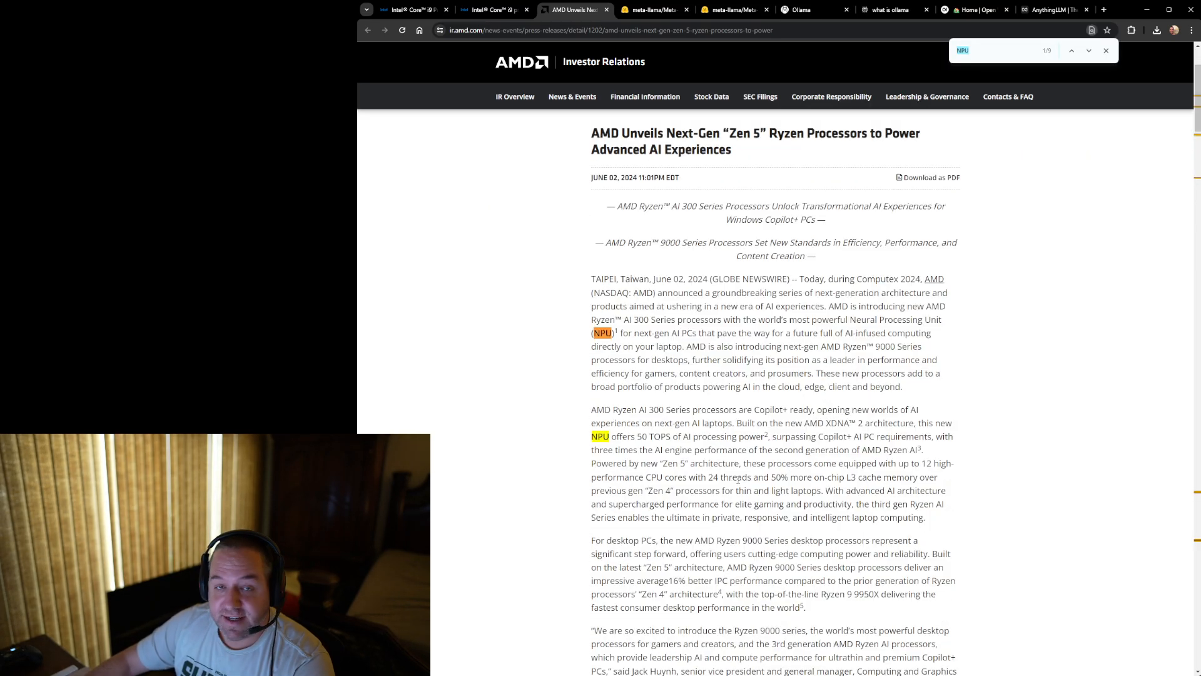
- Scroll the AMD Zen 5 press release to the Ryzen AI 300 table listing 50 TOPS NPUs
scroll(down, 3)
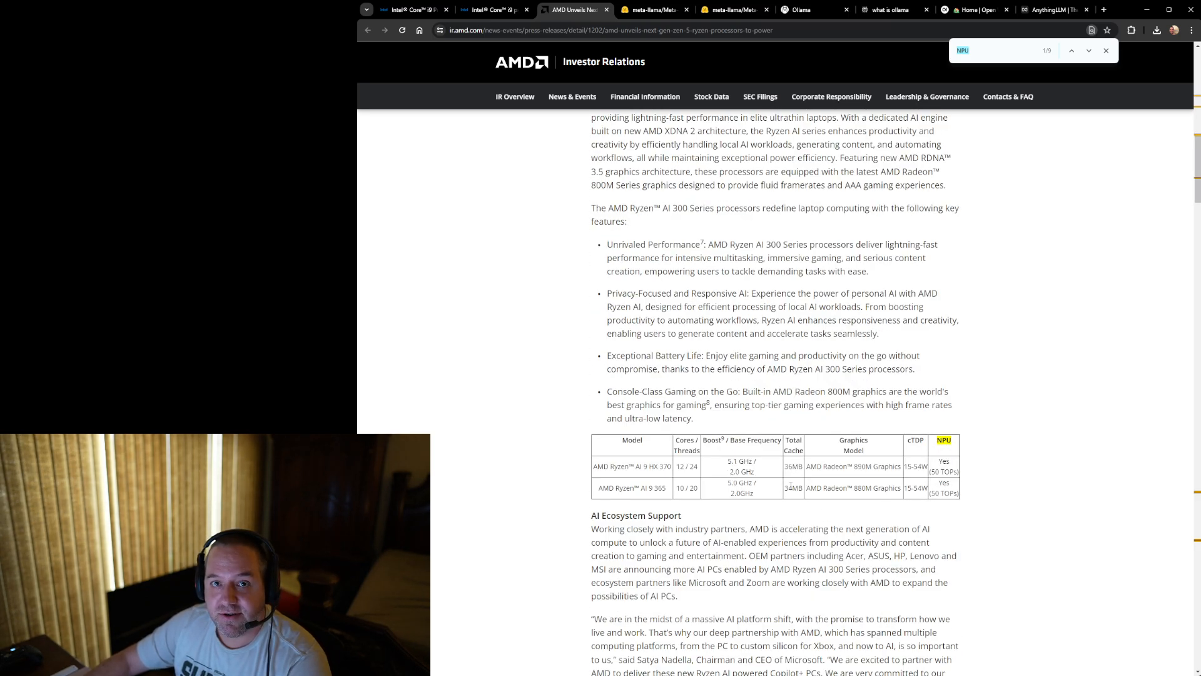
mouse_move(566, 471)
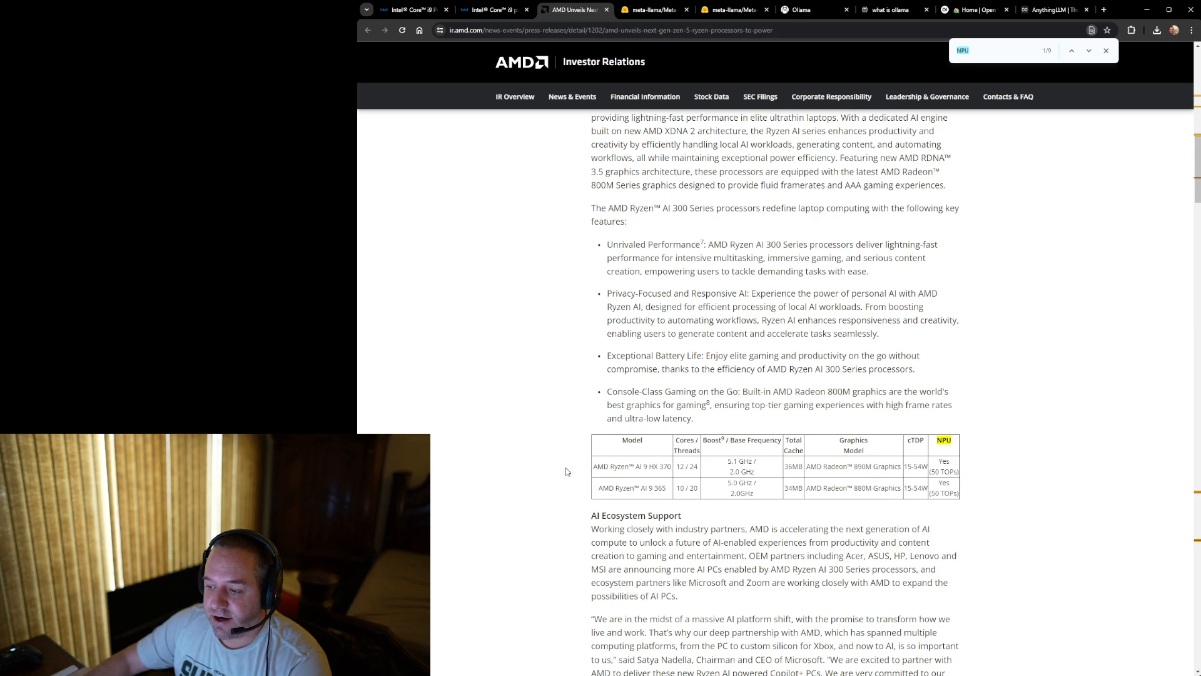
mouse_move(986, 475)
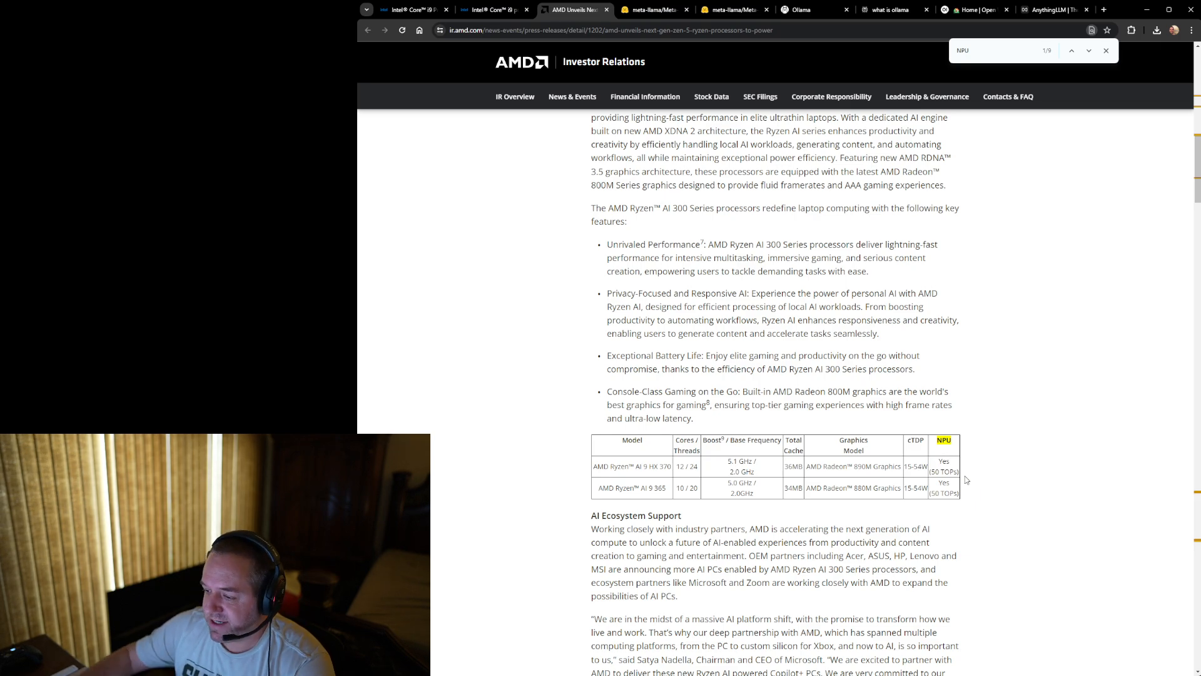
- Review the Ryzen 9000 Series table, selecting the Ryzen 9 9950X model name
scroll(down, 3)
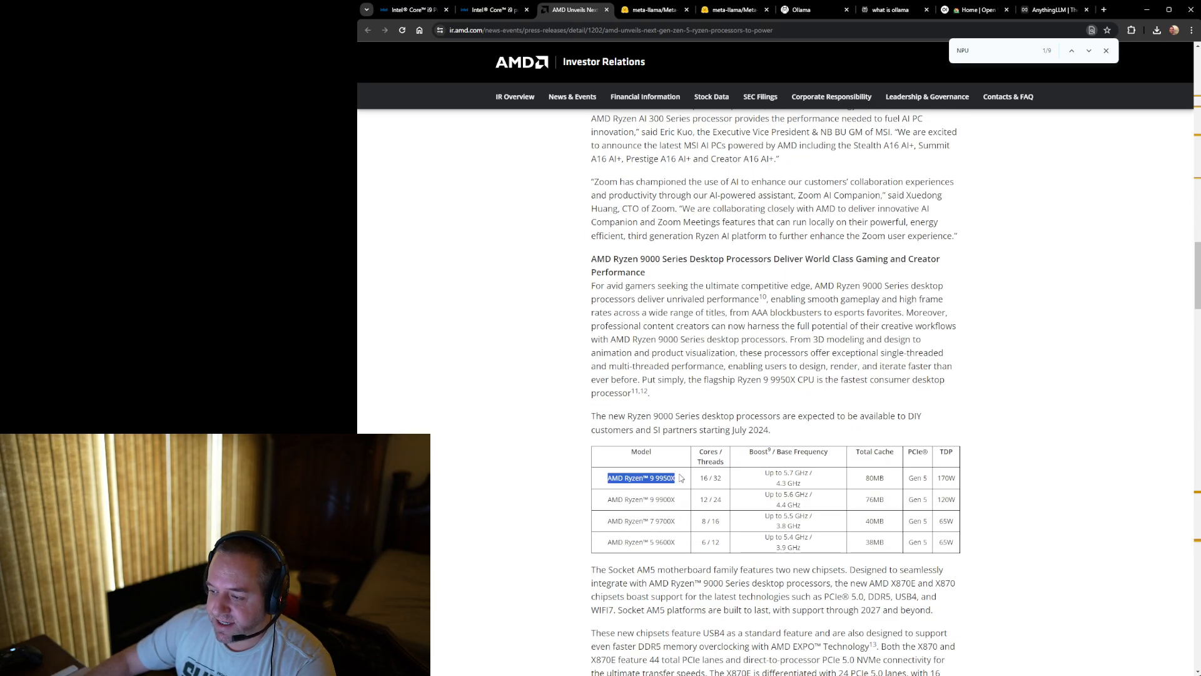
mouse_move(683, 498)
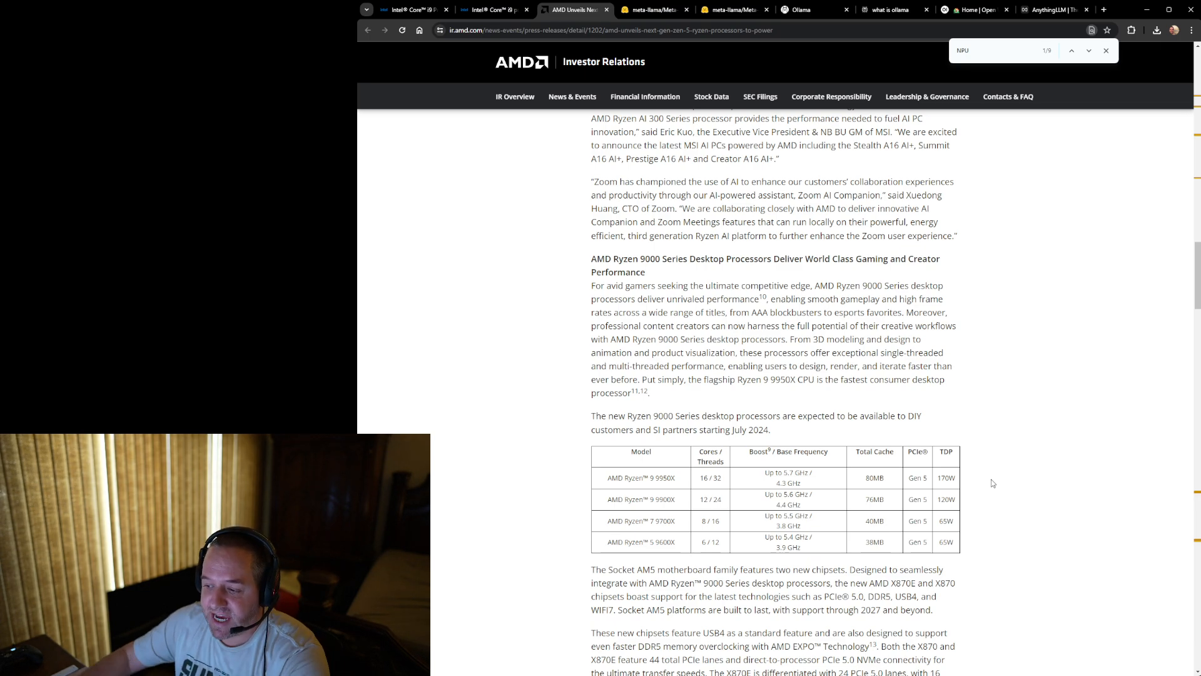
double_click(653, 477)
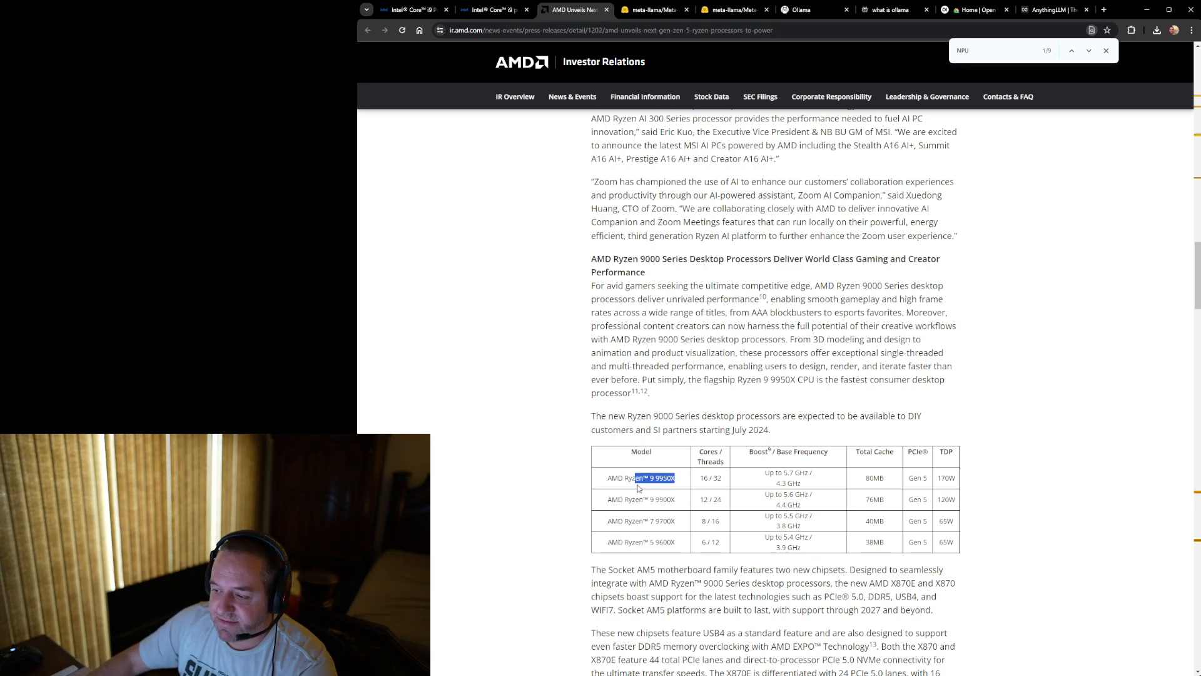
mouse_move(759, 481)
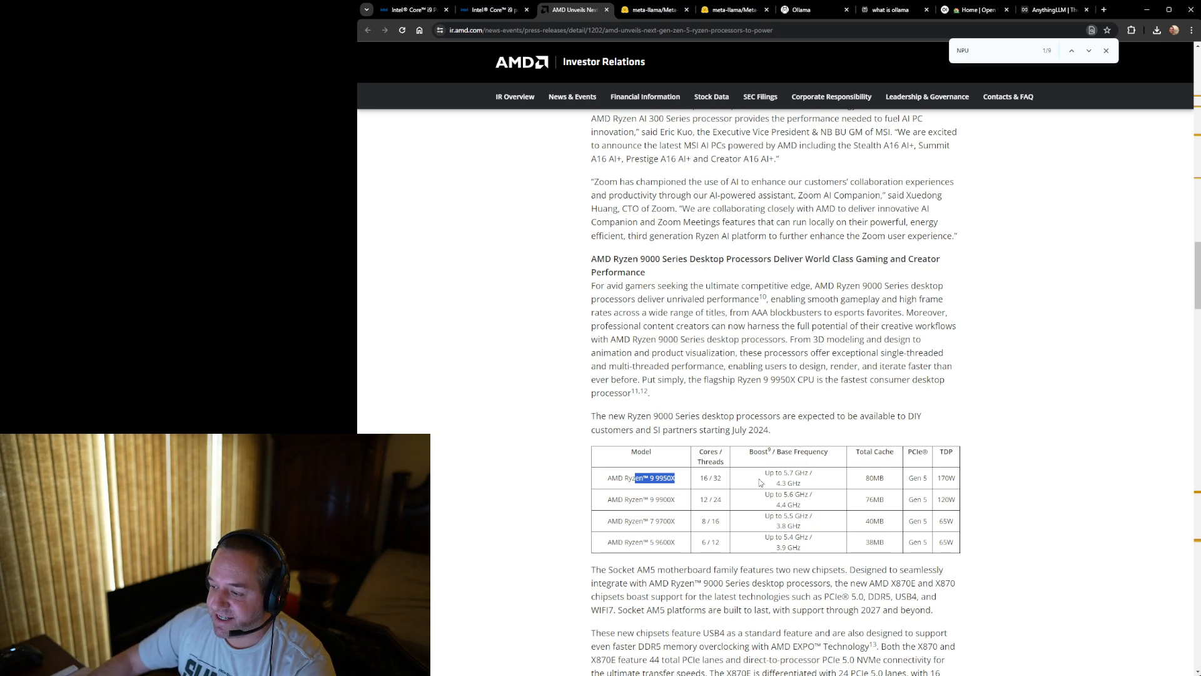
scroll(up, 3)
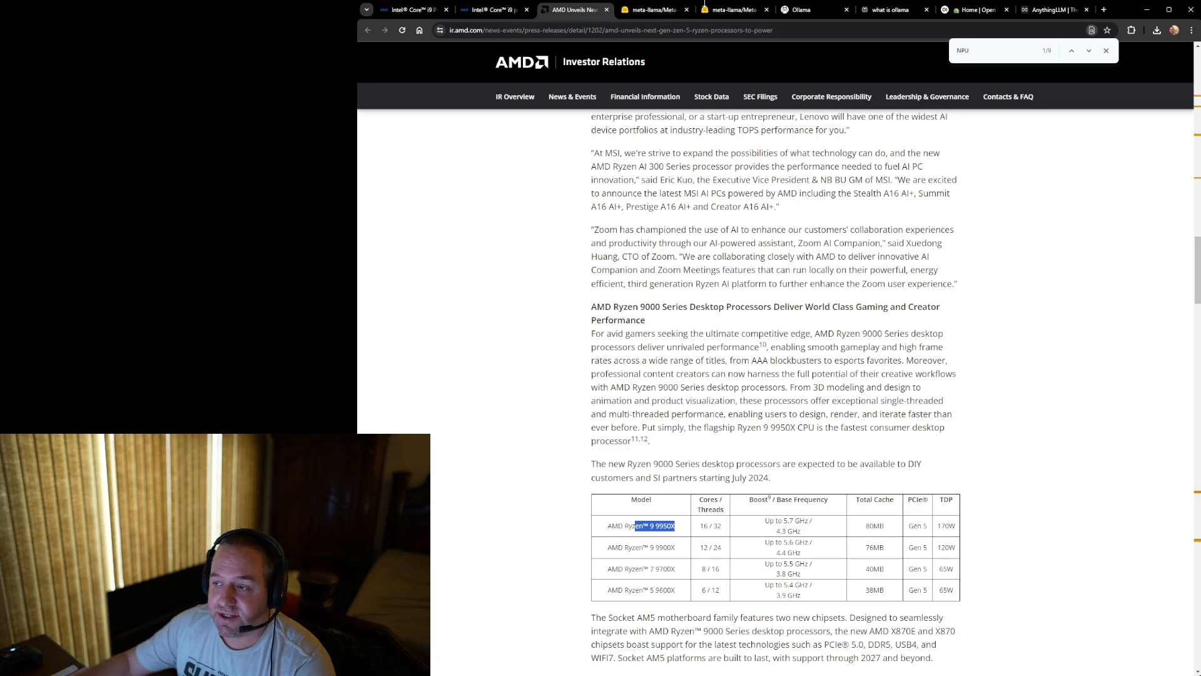
click(653, 10)
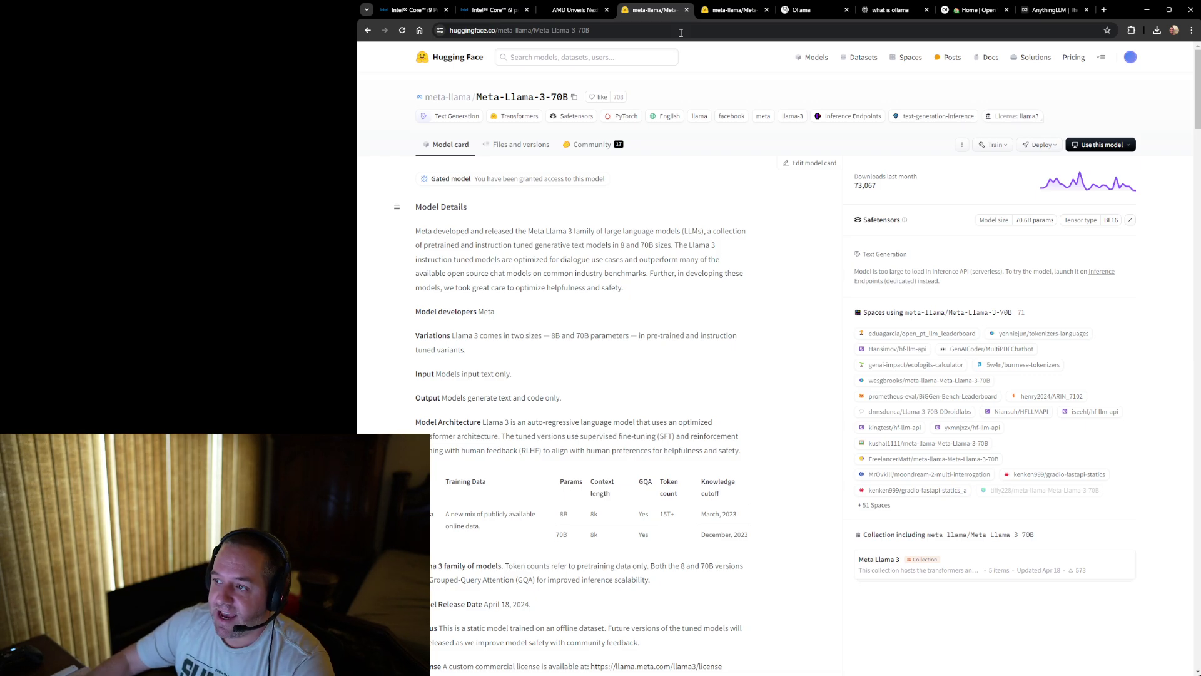
- View the Meta-Llama-3-8B model card after the 70B card, then go to Ollama
click(731, 10)
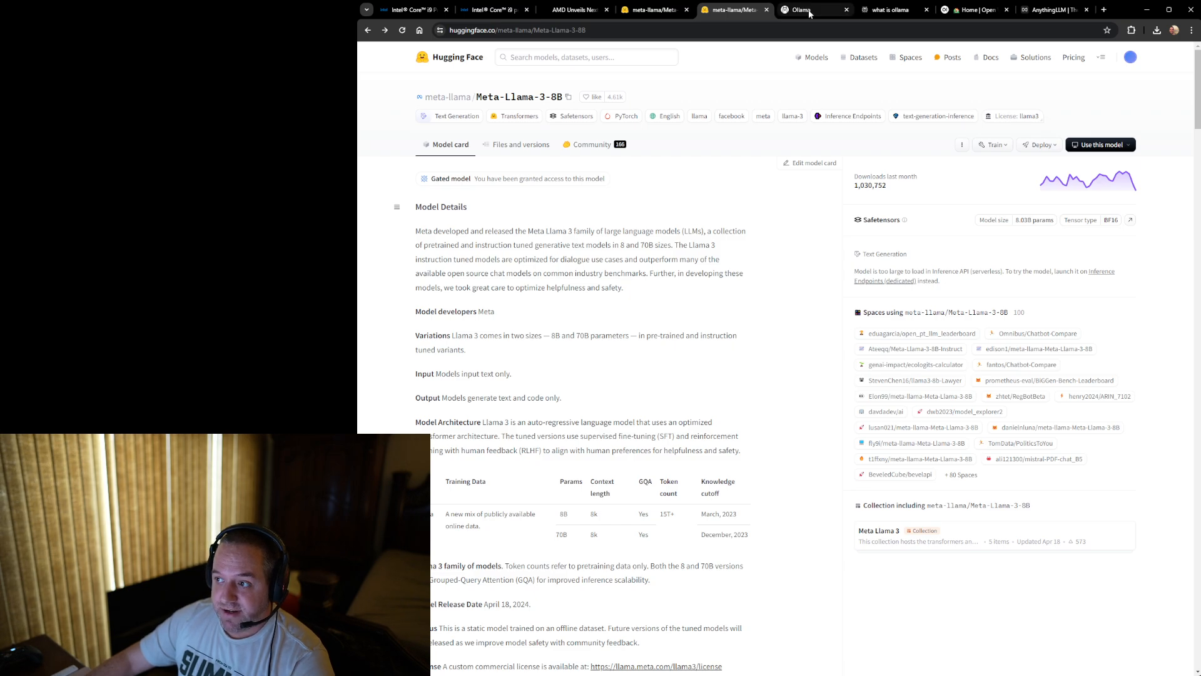
click(801, 10)
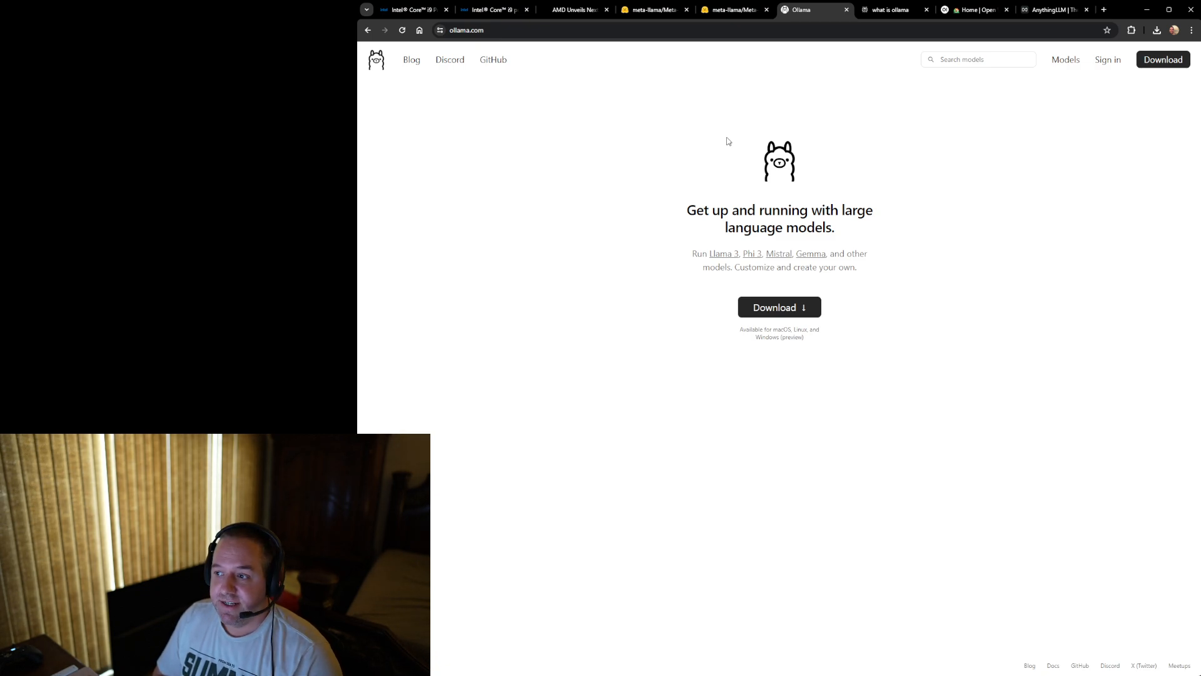
mouse_move(799, 198)
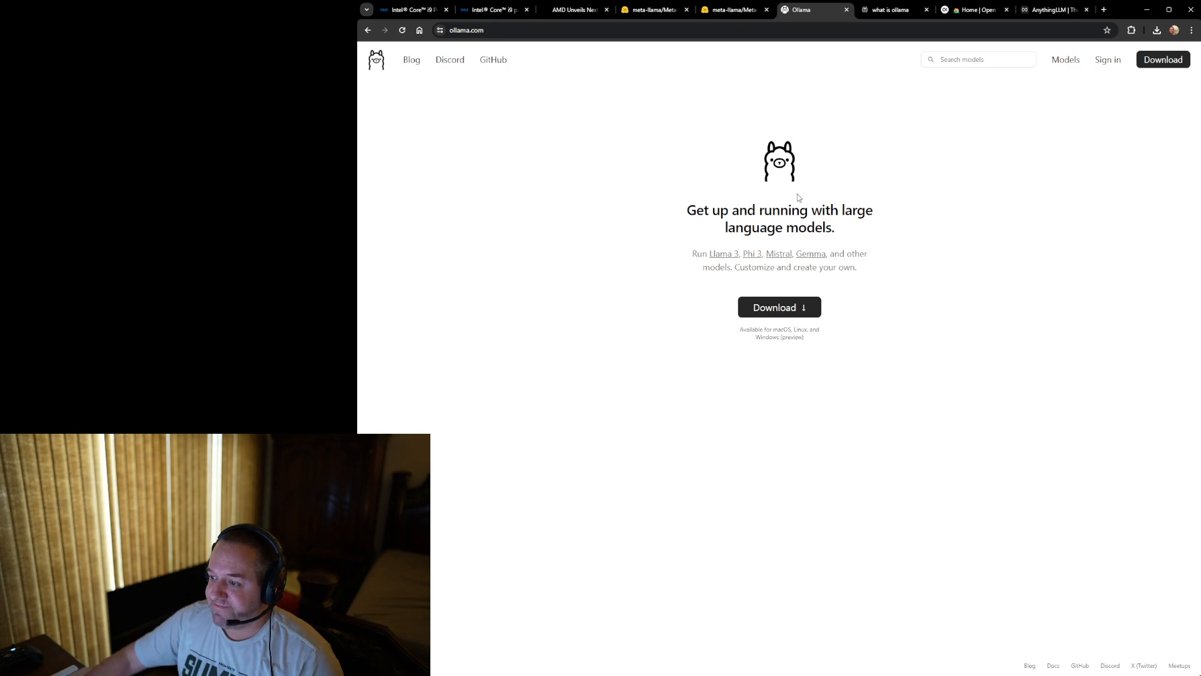
mouse_move(844, 194)
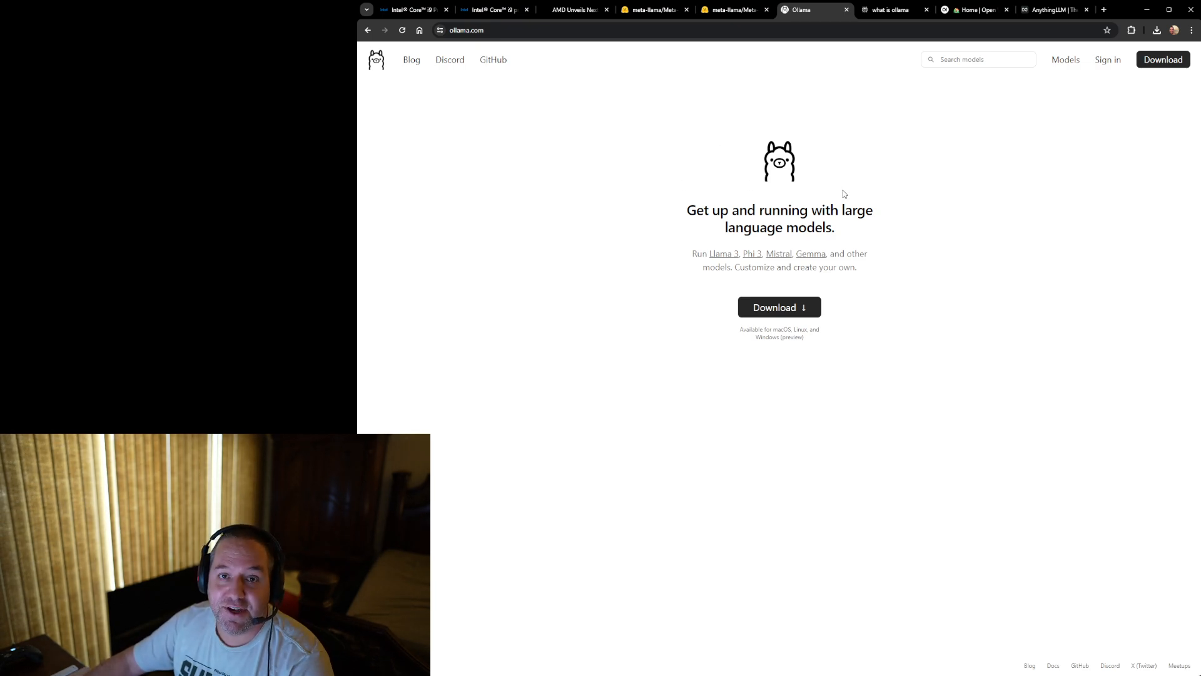
mouse_move(924, 321)
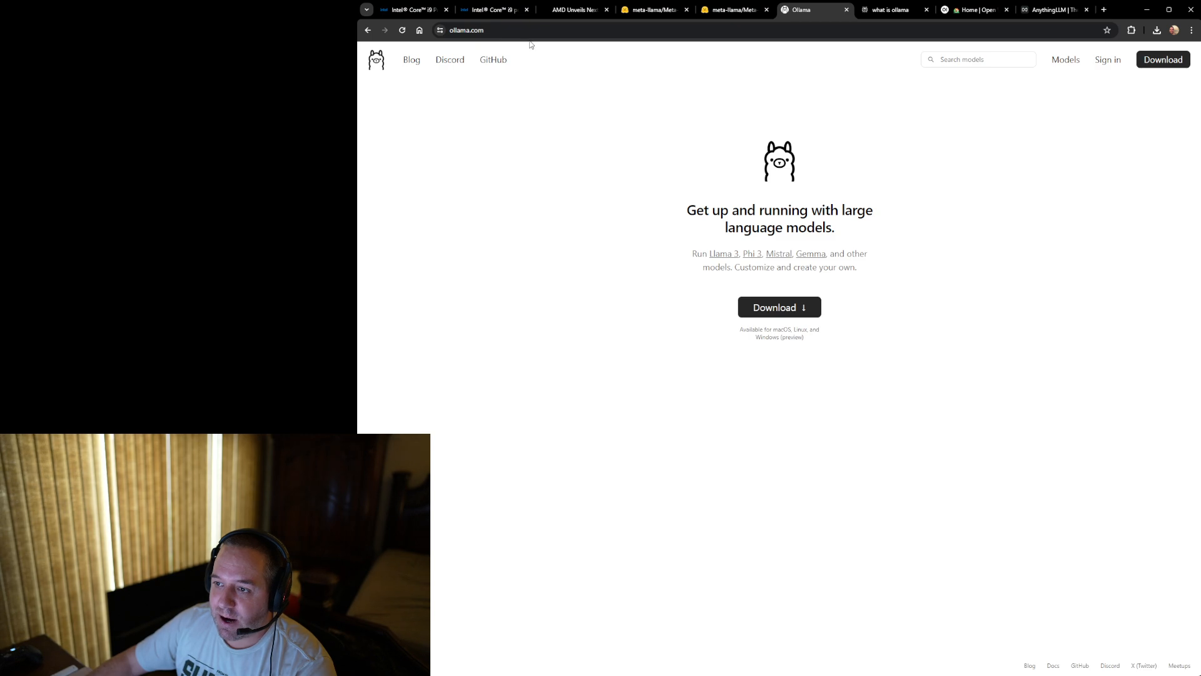
mouse_move(889, 246)
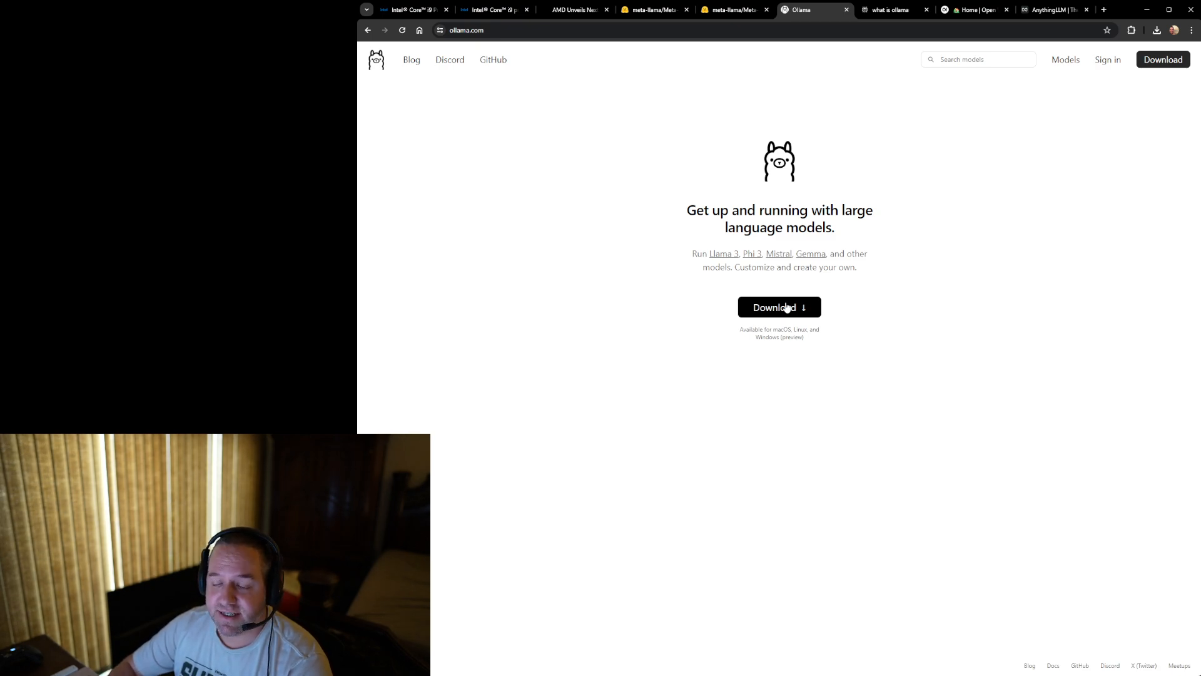
mouse_move(834, 321)
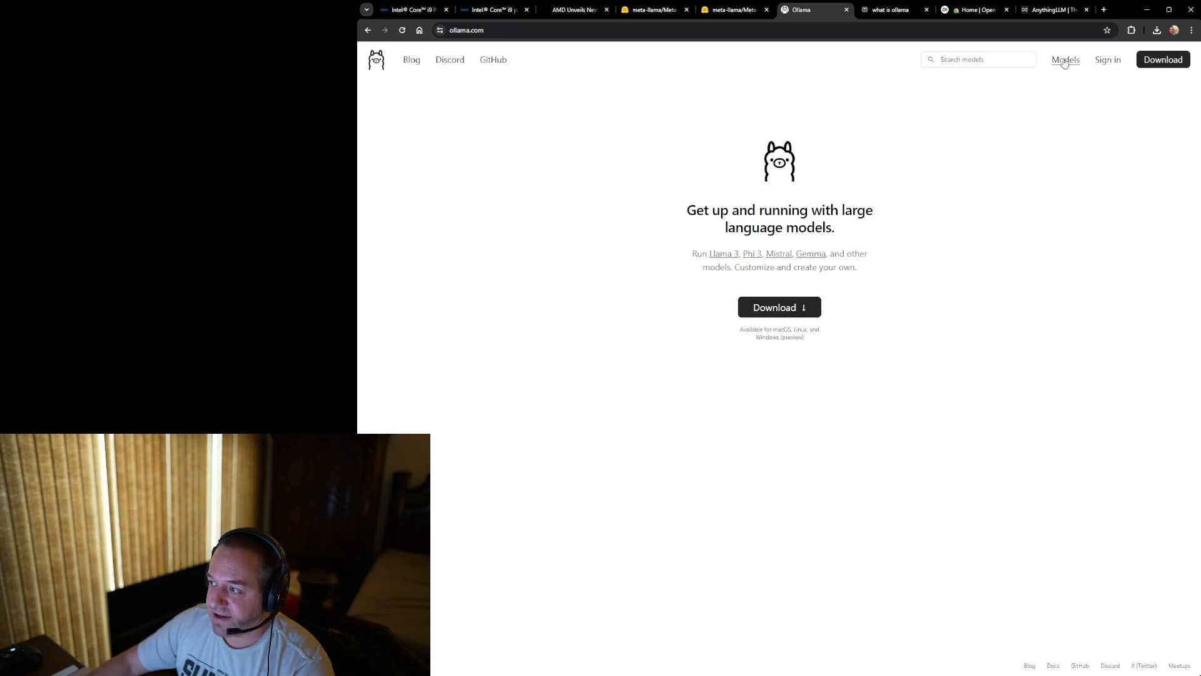
- Browse Ollama's model library of llama3, phi3, aya, mistral and gemma, then reach Open WebUI docs
click(1065, 60)
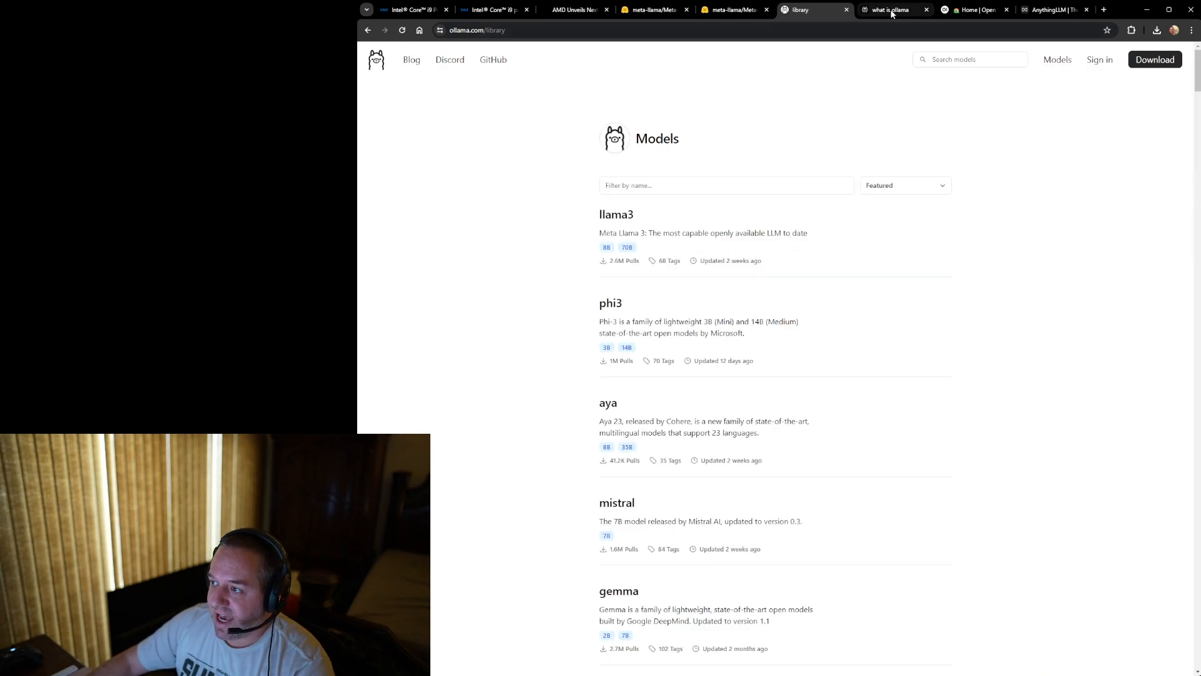
click(895, 10)
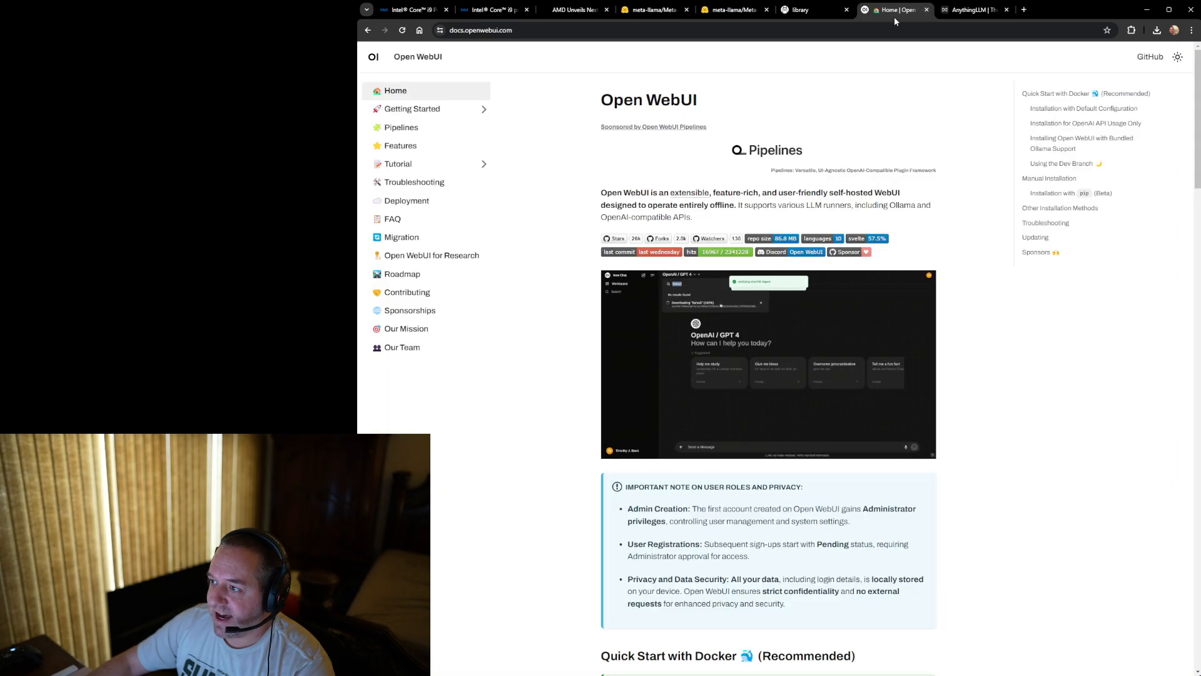
- Highlight the Open WebUI docs title, then return to the Ollama model library
double_click(649, 100)
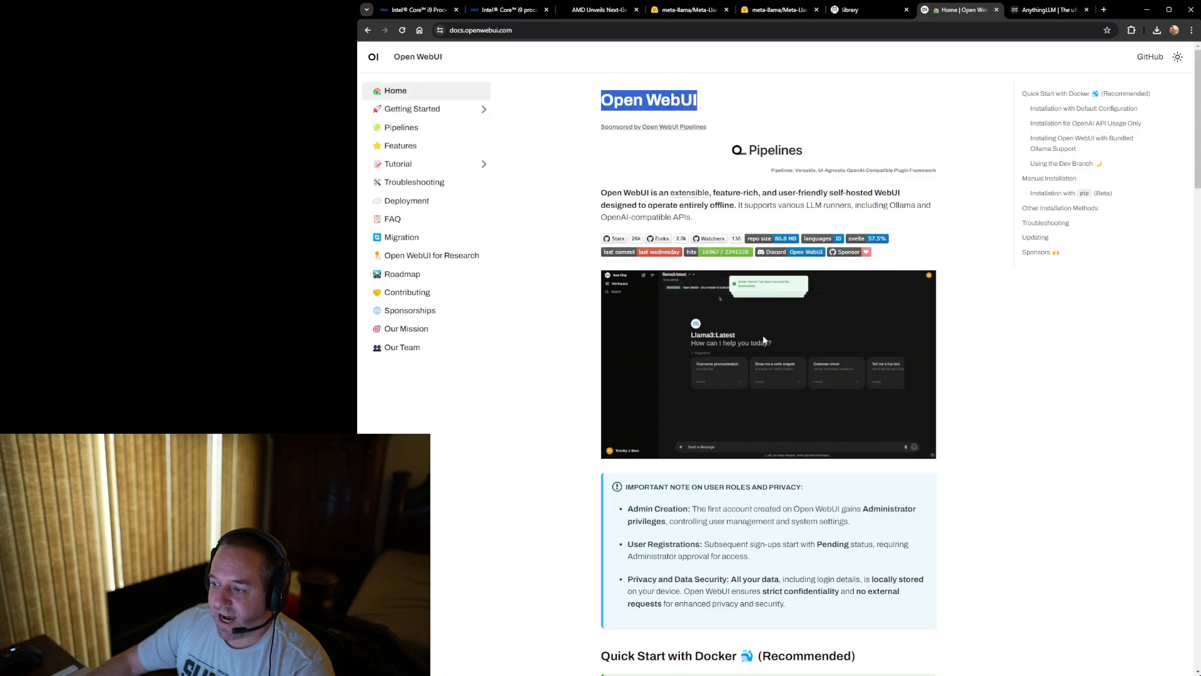
mouse_move(849, 373)
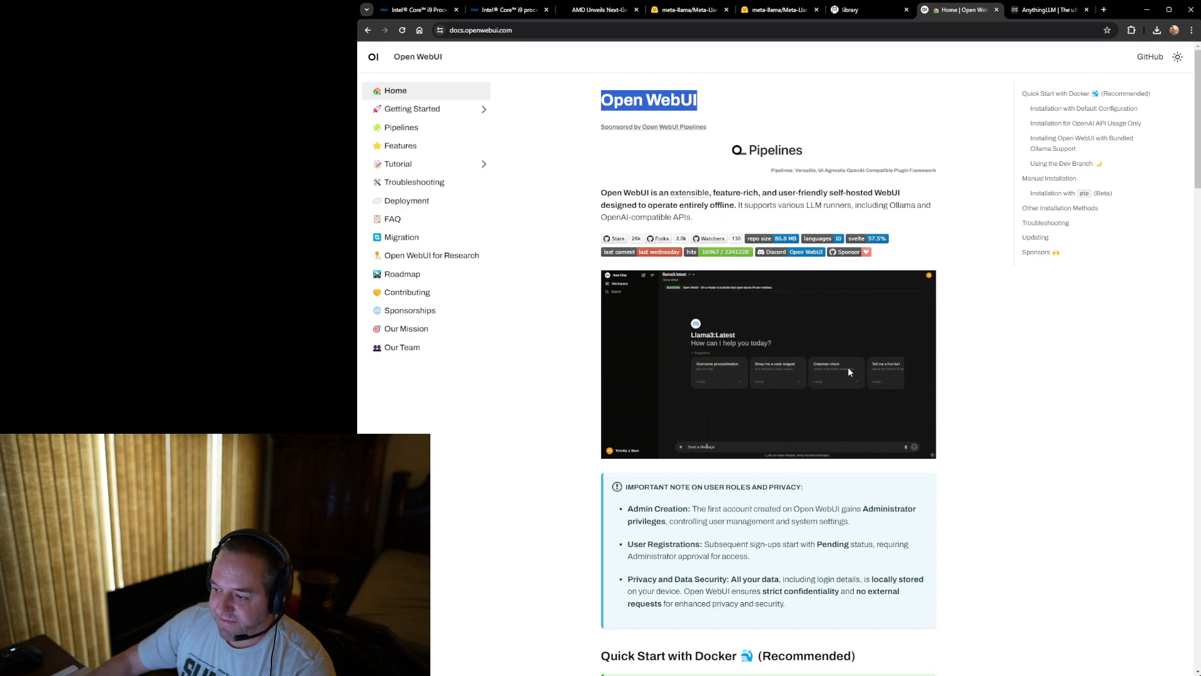
click(850, 9)
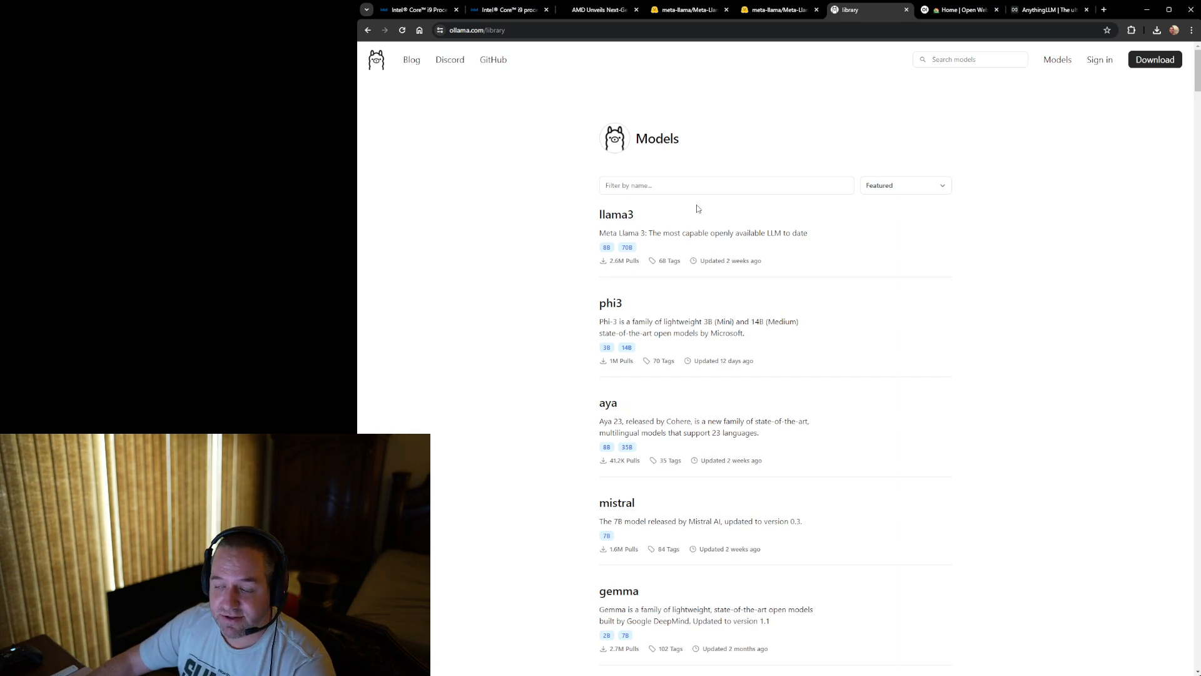
mouse_move(617, 215)
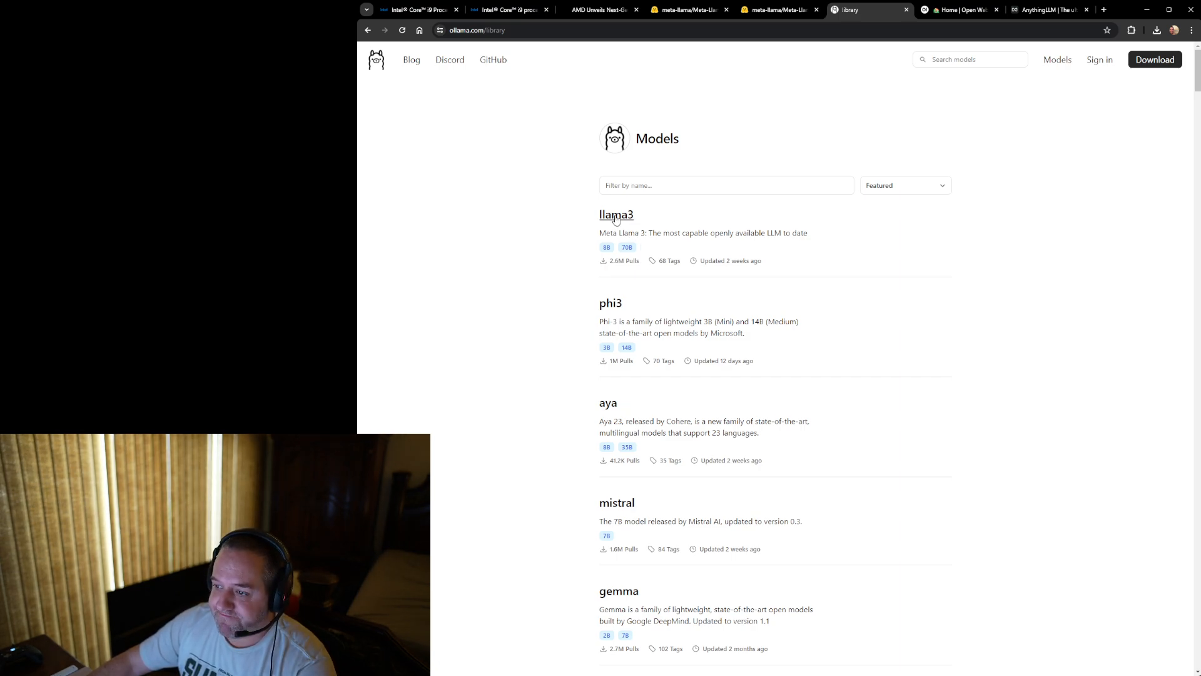
- Open the llama3 model page, choose the 70b tag, and look over its benchmark tables
click(616, 215)
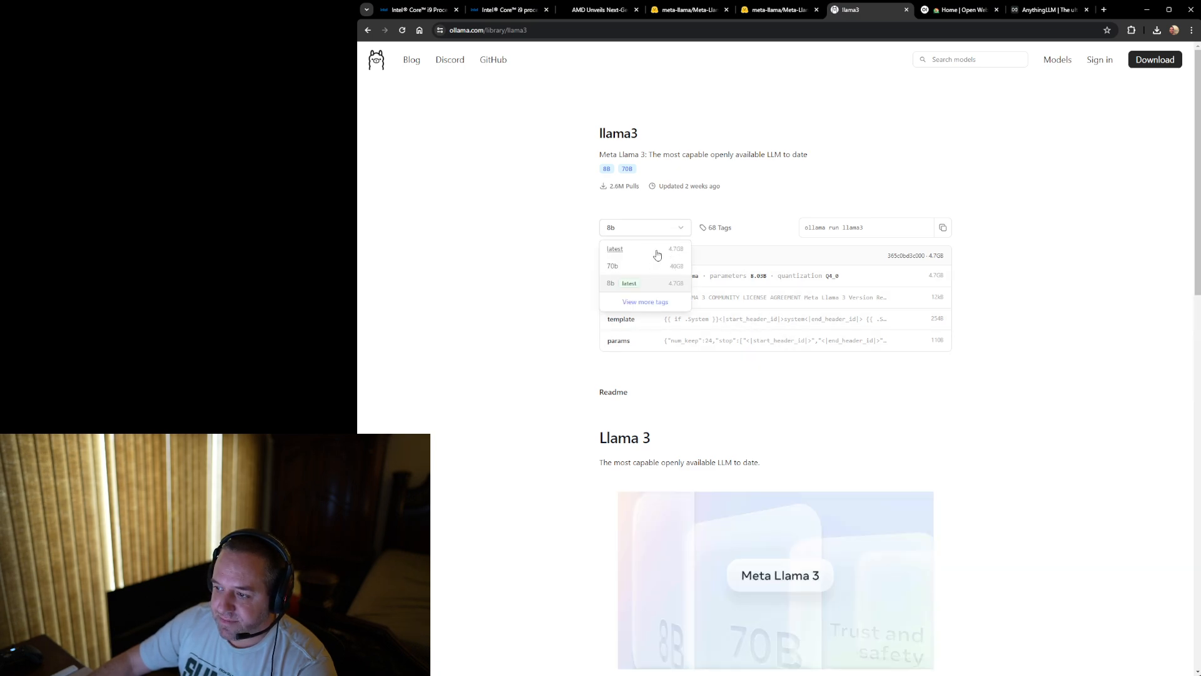
click(612, 265)
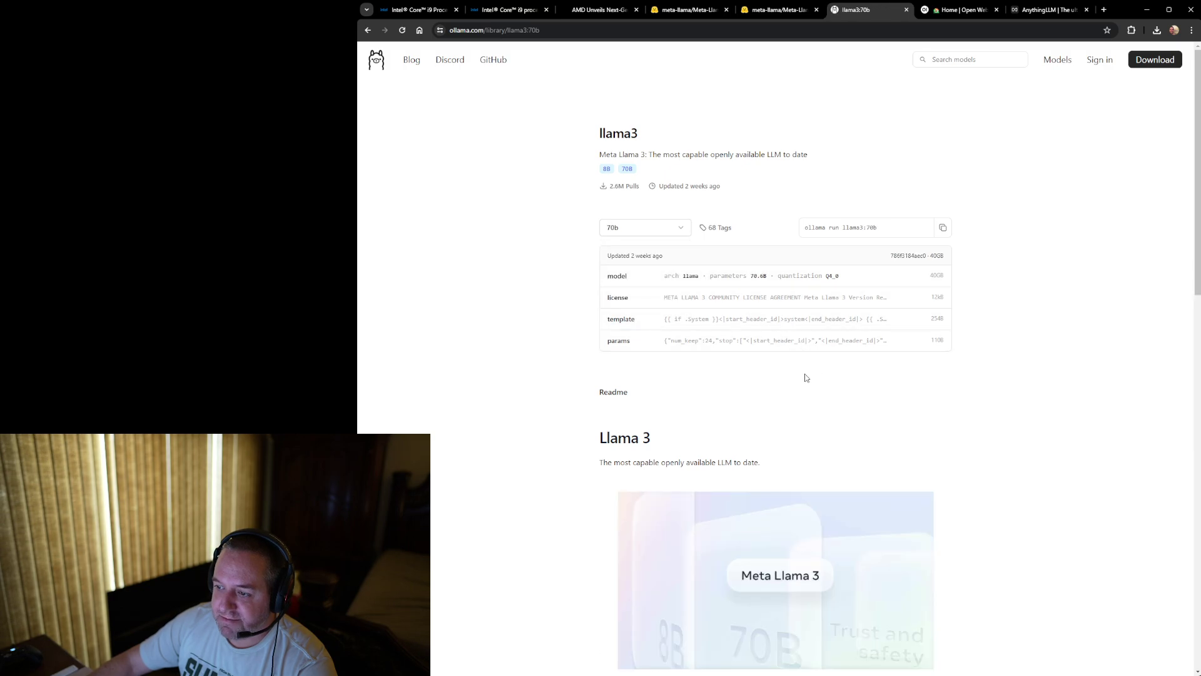
scroll(down, 3)
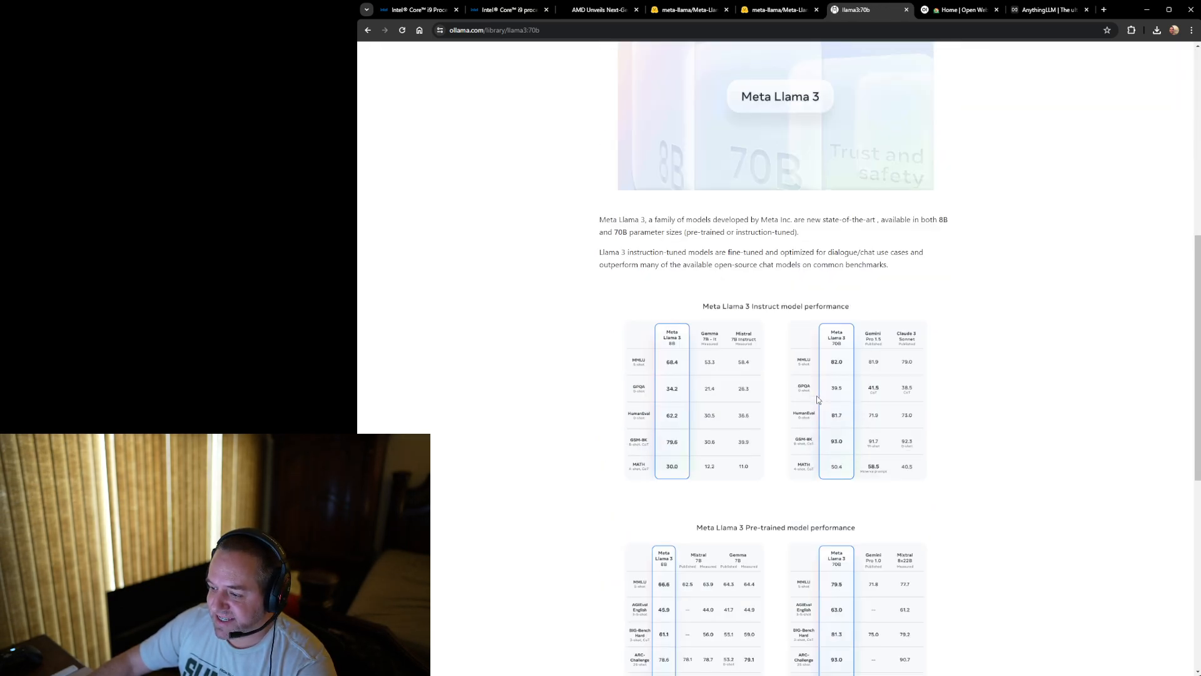
scroll(up, 3)
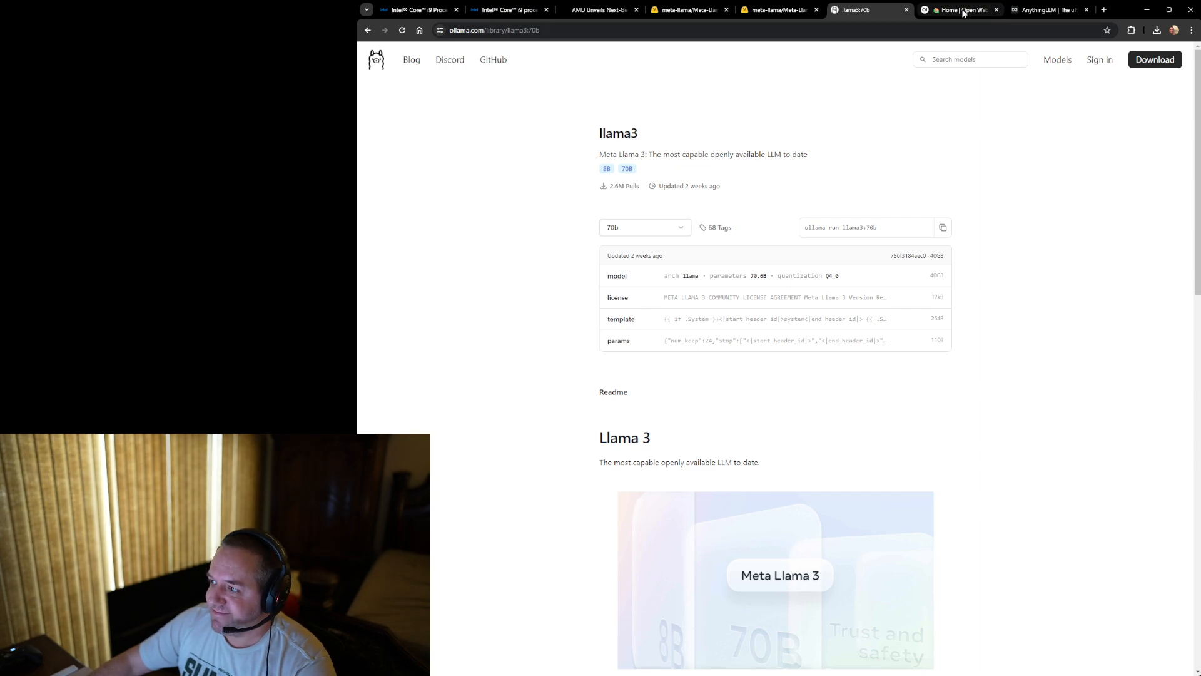
click(1051, 9)
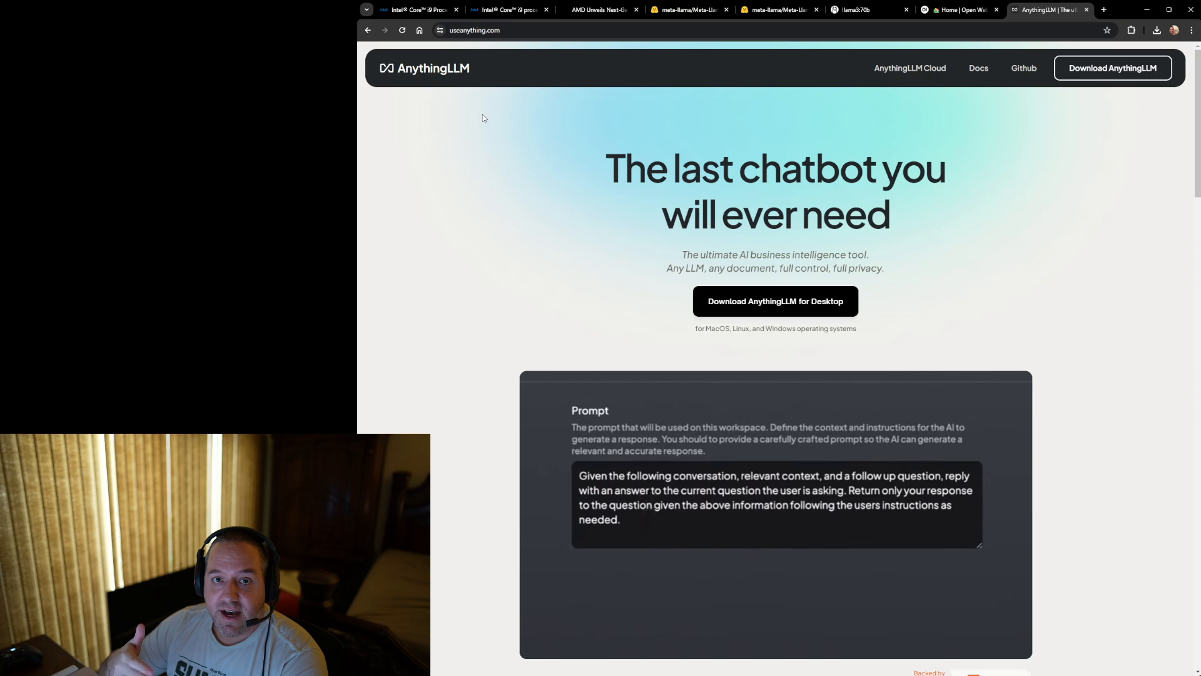
- Watch the AnythingLLM homepage product demo, then switch to the Perplexity tab
text(You are my assist)
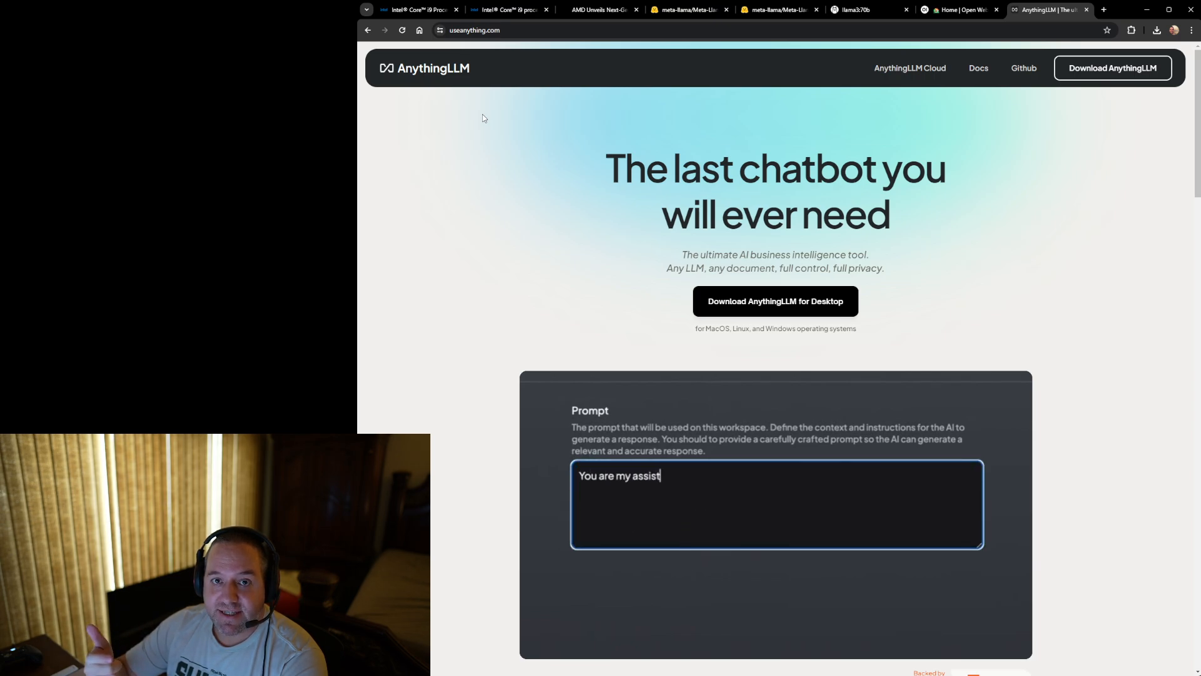
text(ant. Your name is F)
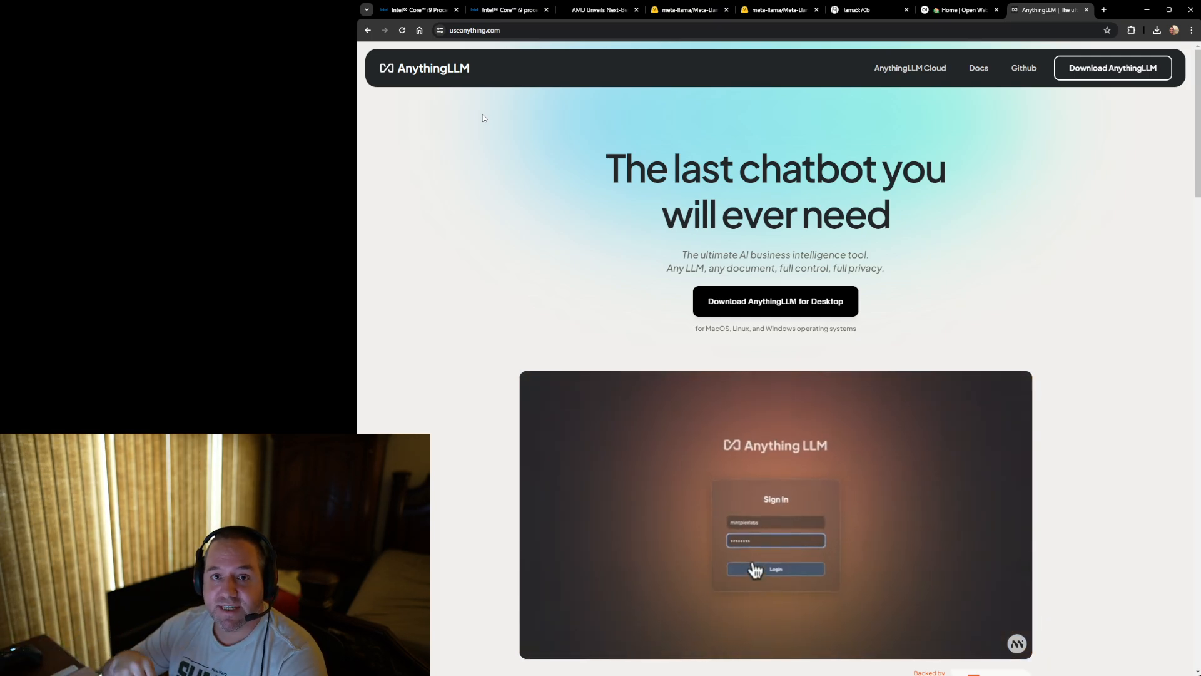
click(775, 569)
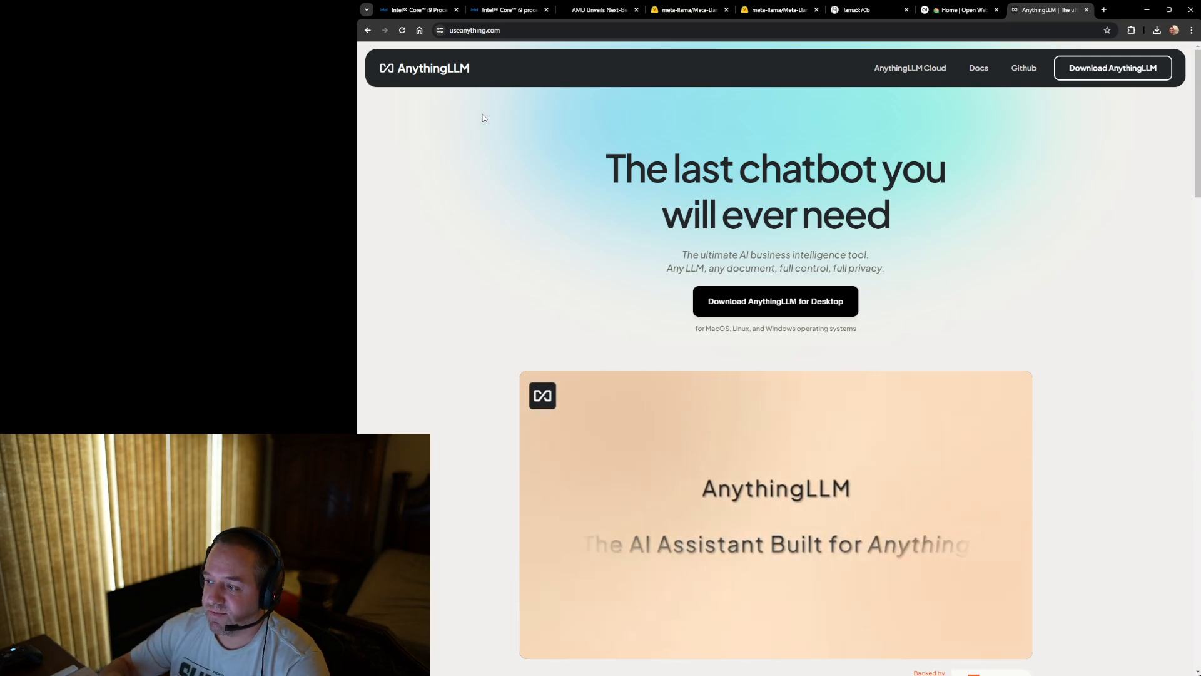
click(1103, 9)
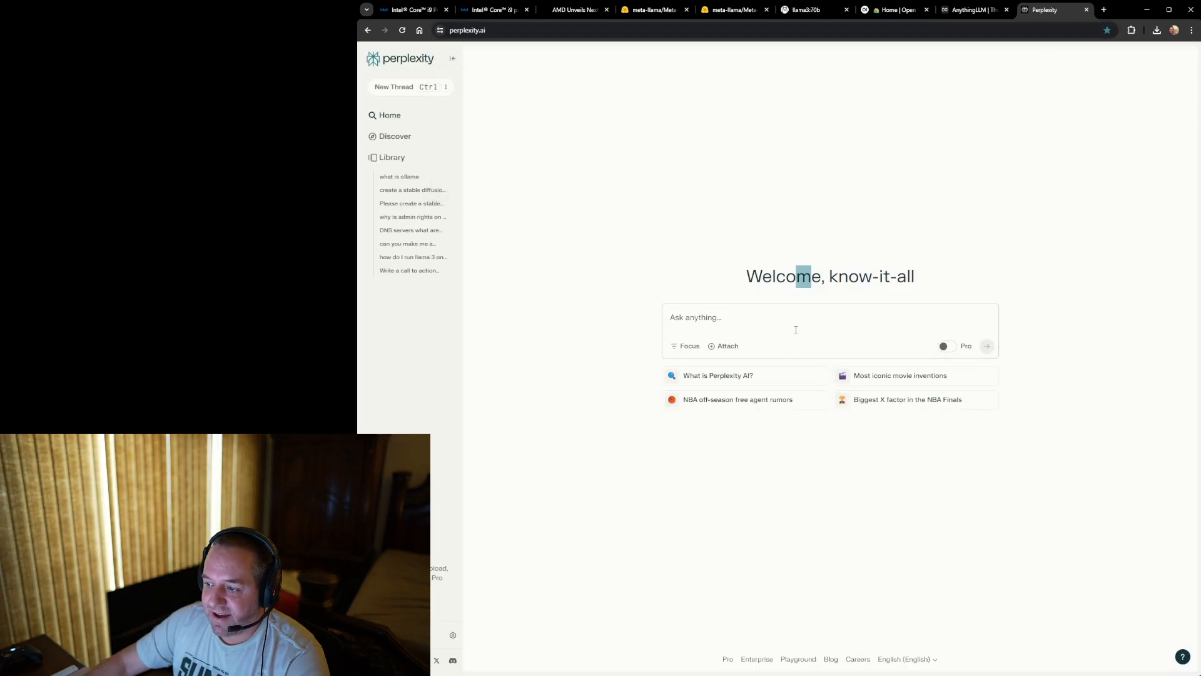
- Open the saved 'what is ollama' thread in Perplexity, then return to AnythingLLM
click(766, 317)
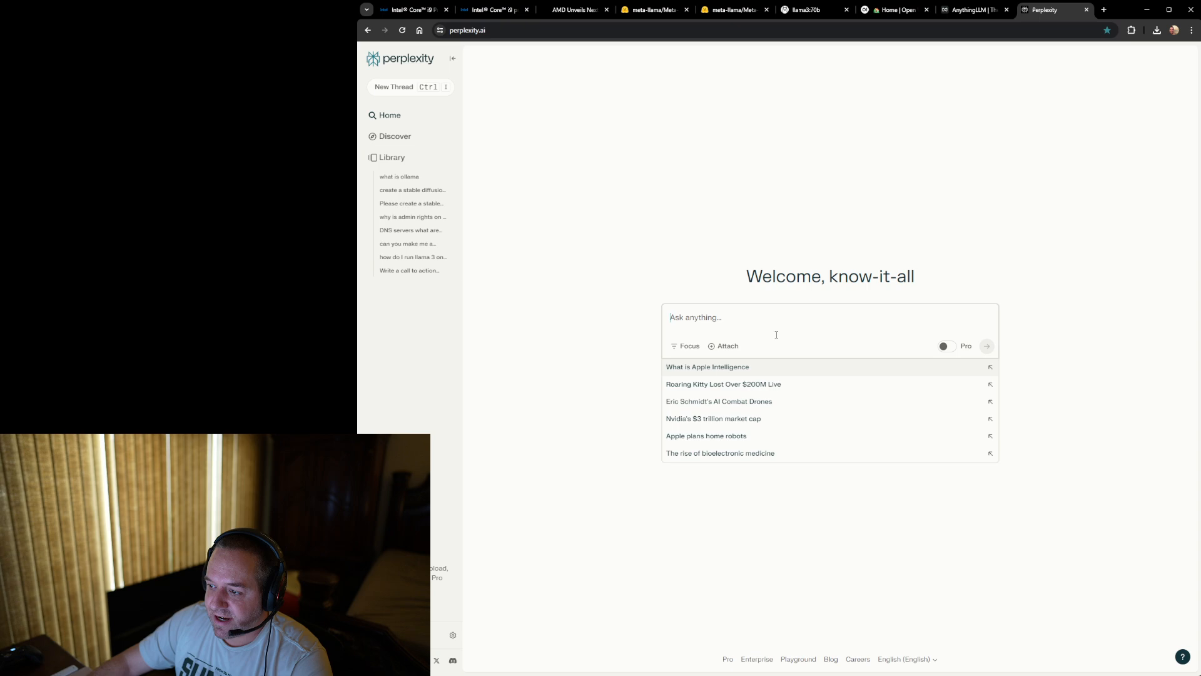
click(399, 176)
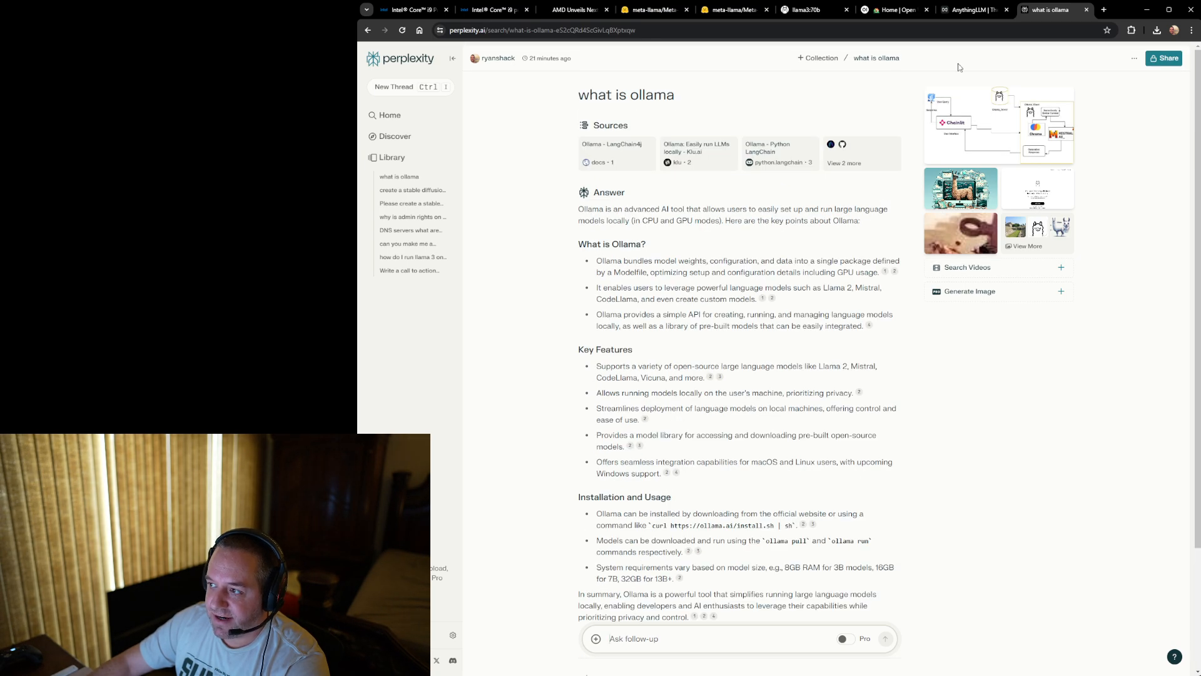
click(973, 9)
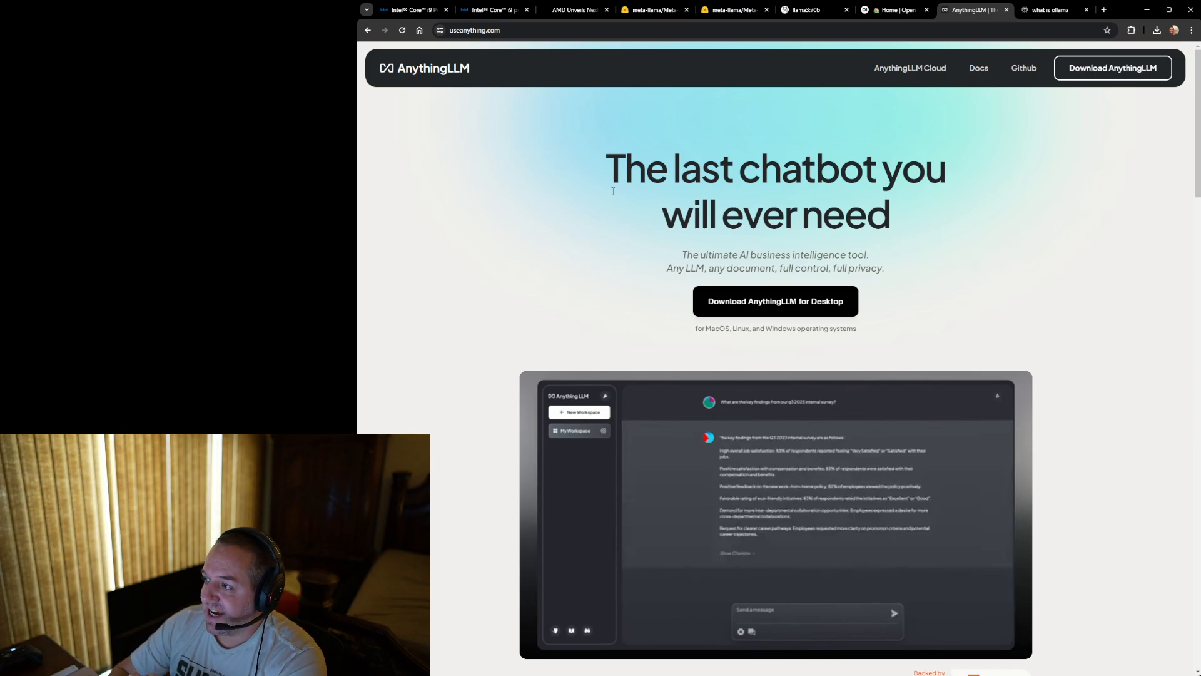
click(736, 552)
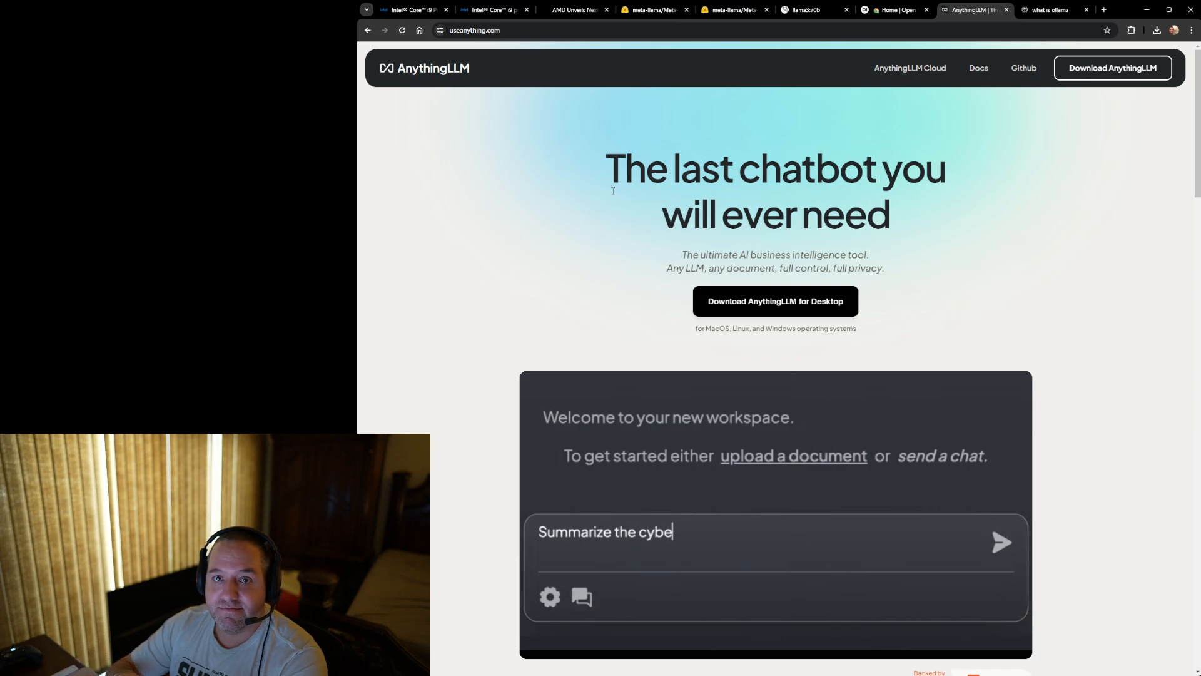
click(1001, 543)
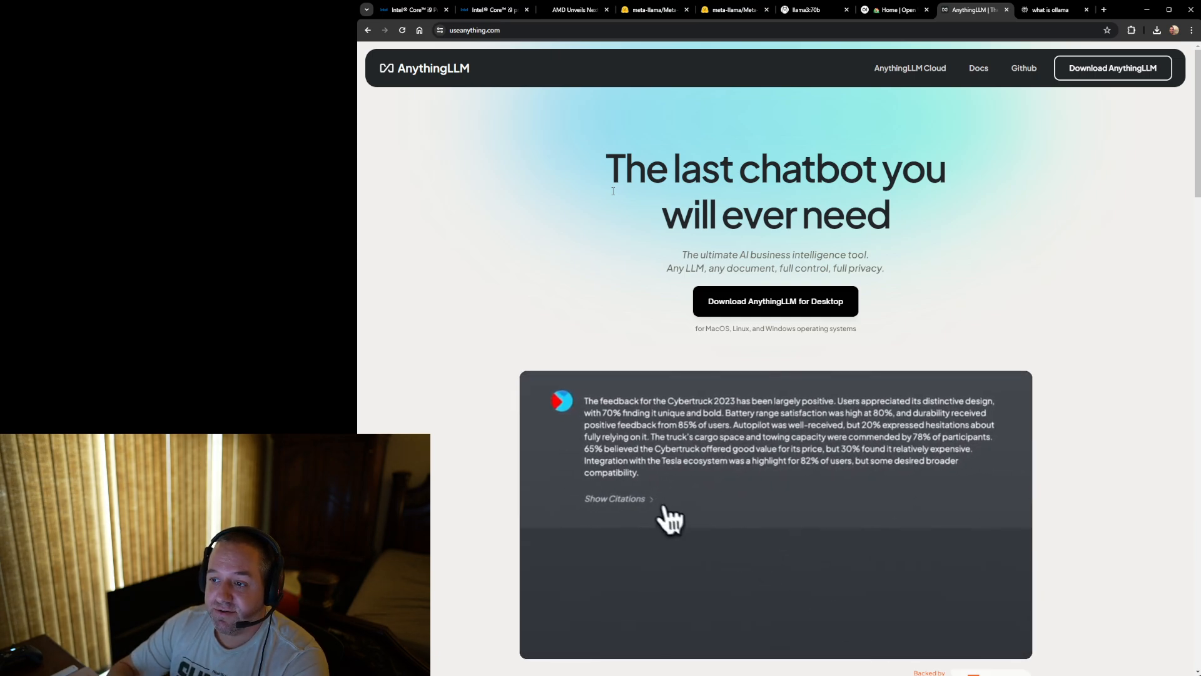
click(614, 498)
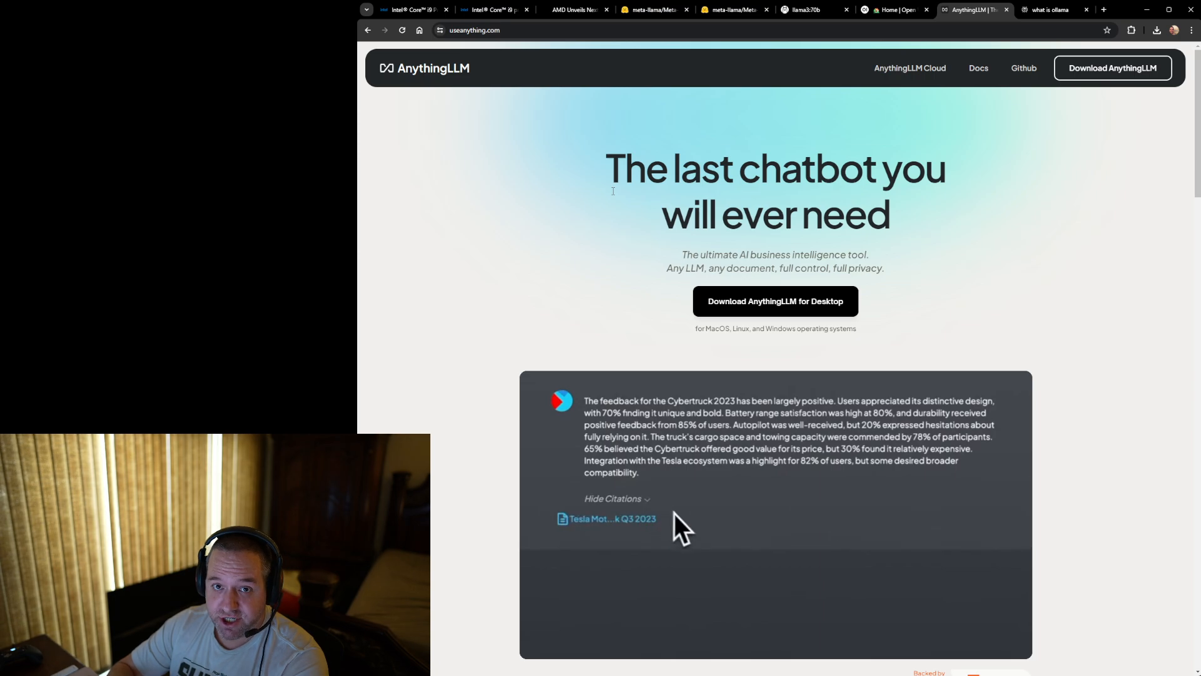
click(608, 519)
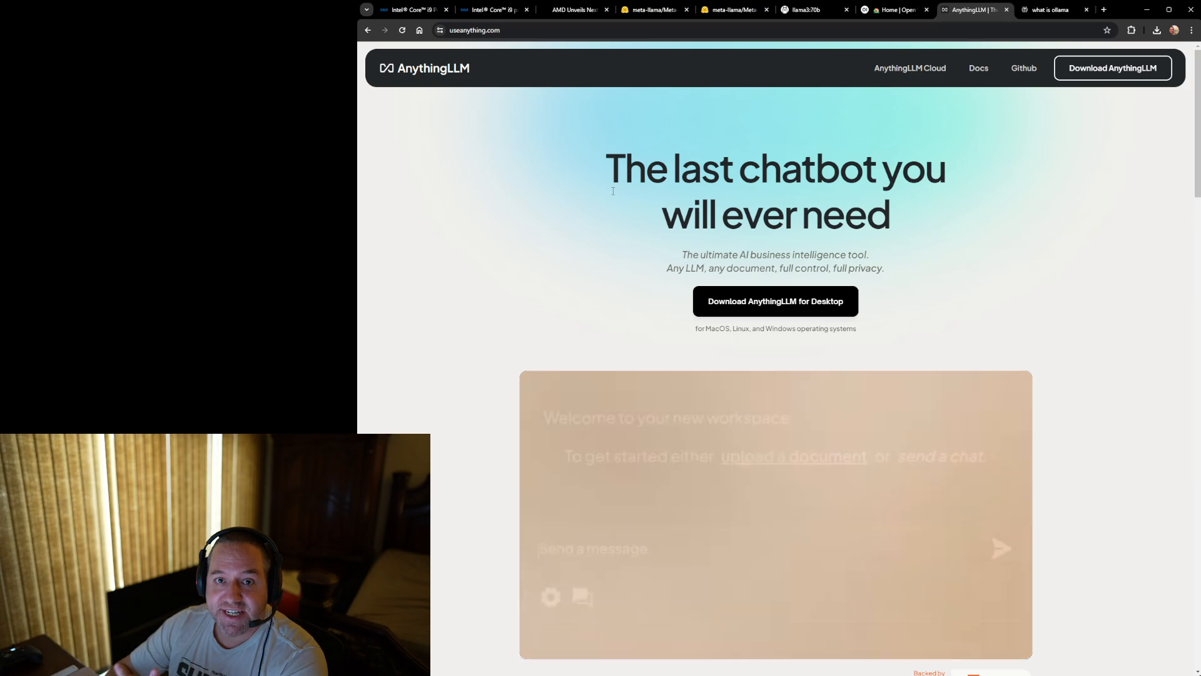
text(According to company policy, wha)
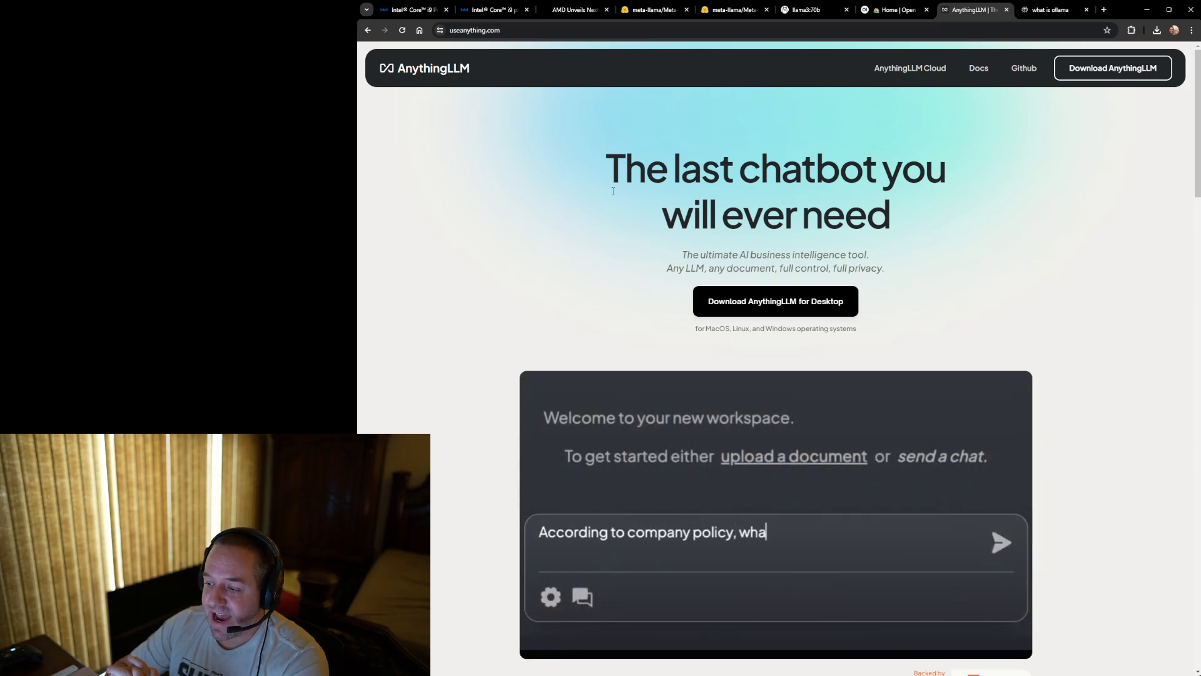
click(1000, 543)
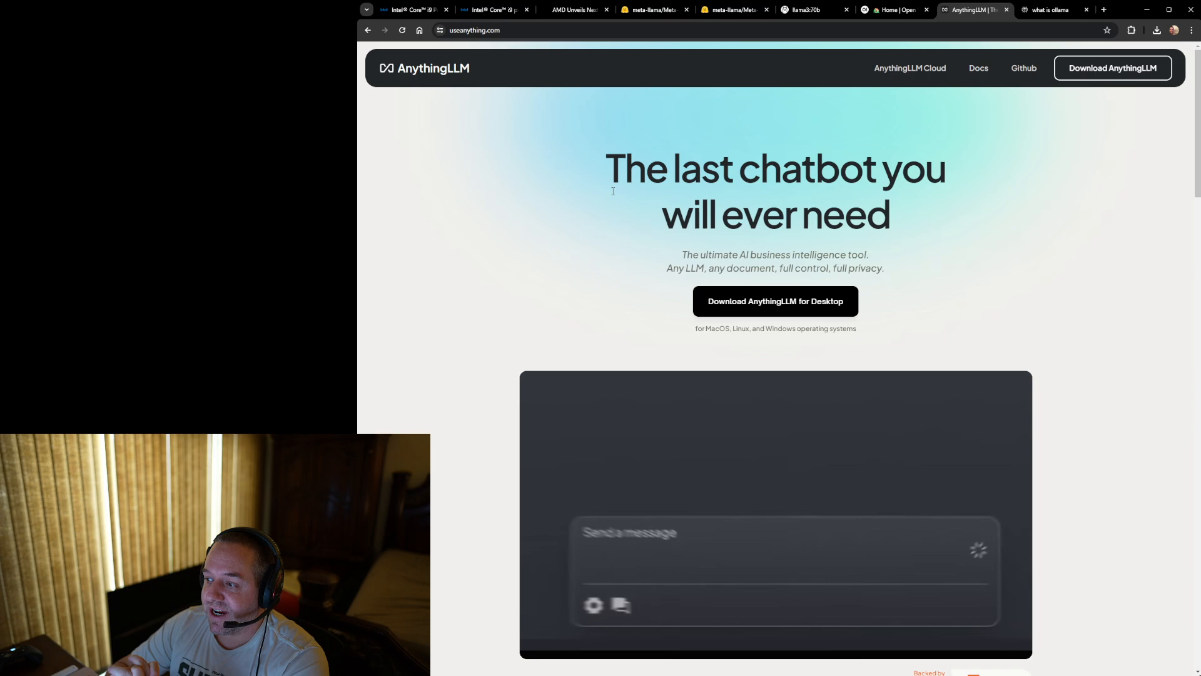